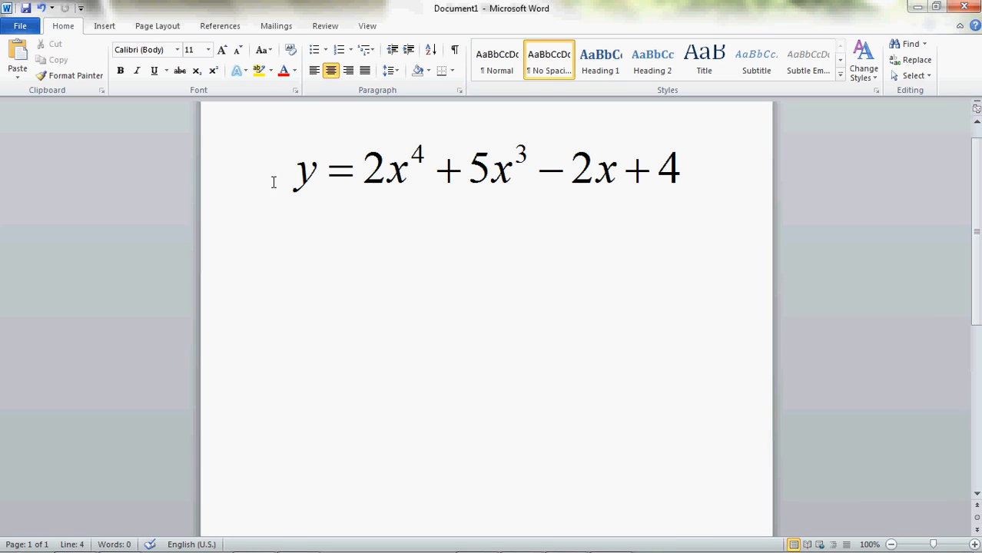
pyautogui.moveTo(684, 243)
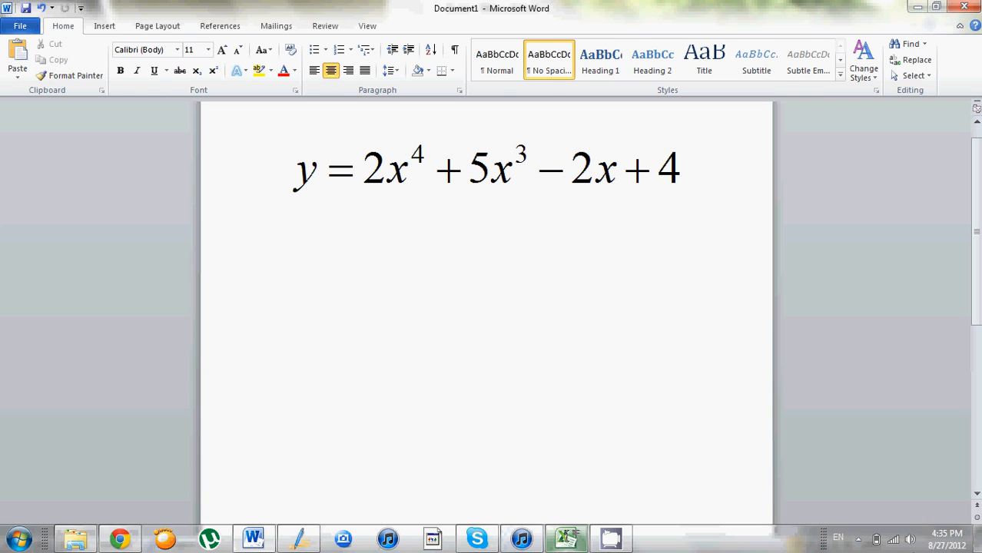
# Step: Switch to the blank Book1 workbook from the taskbar
pyautogui.click(565, 538)
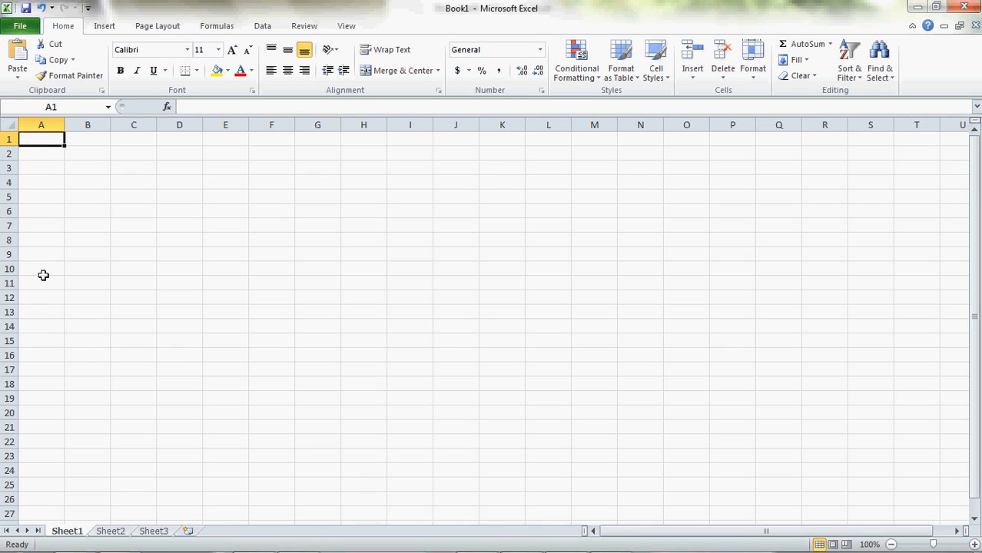
pyautogui.moveTo(45, 299)
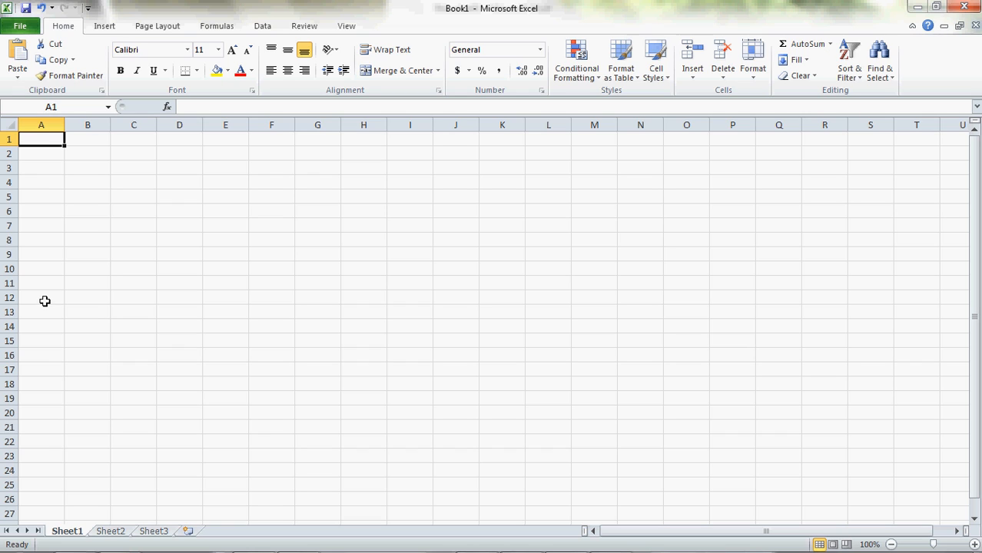
pyautogui.moveTo(43, 298)
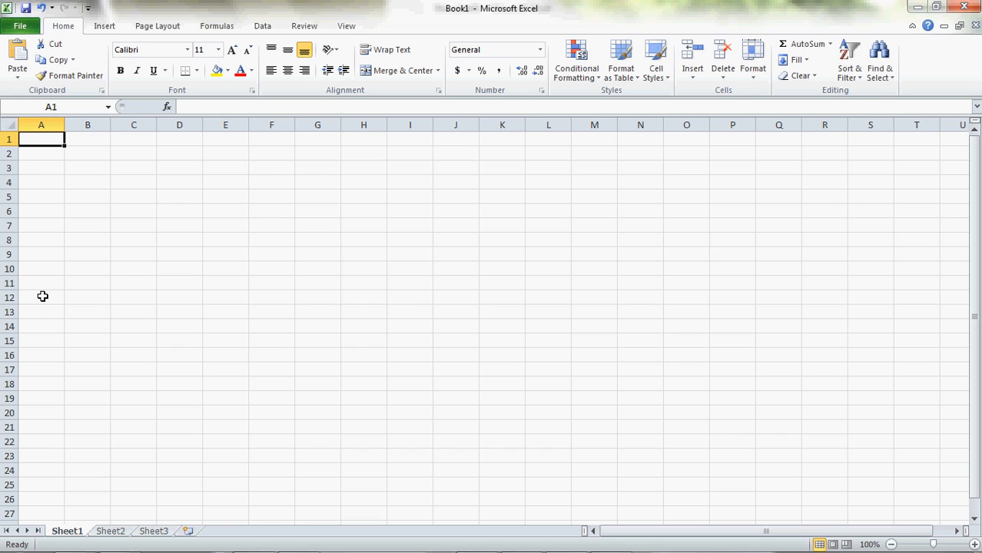
pyautogui.moveTo(55, 256)
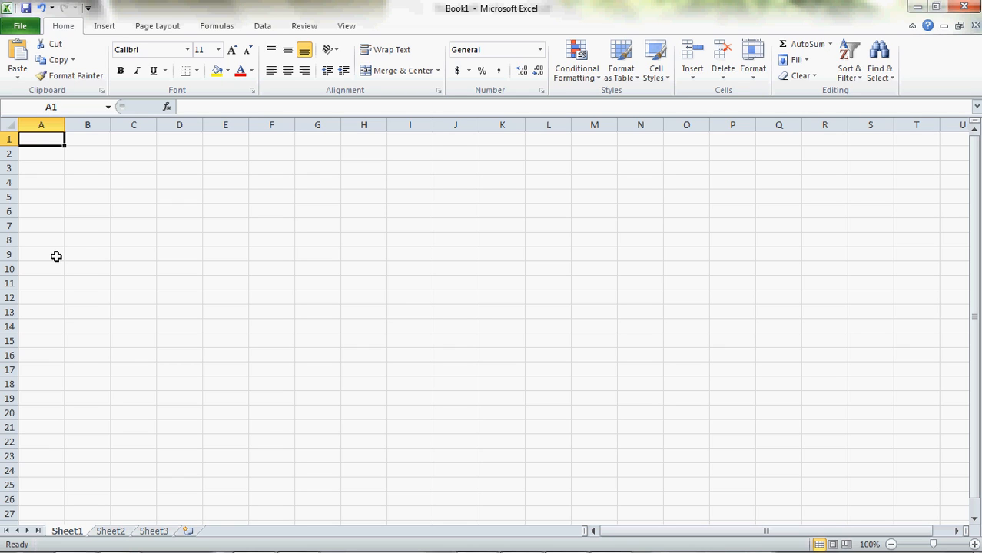
pyautogui.moveTo(77, 217)
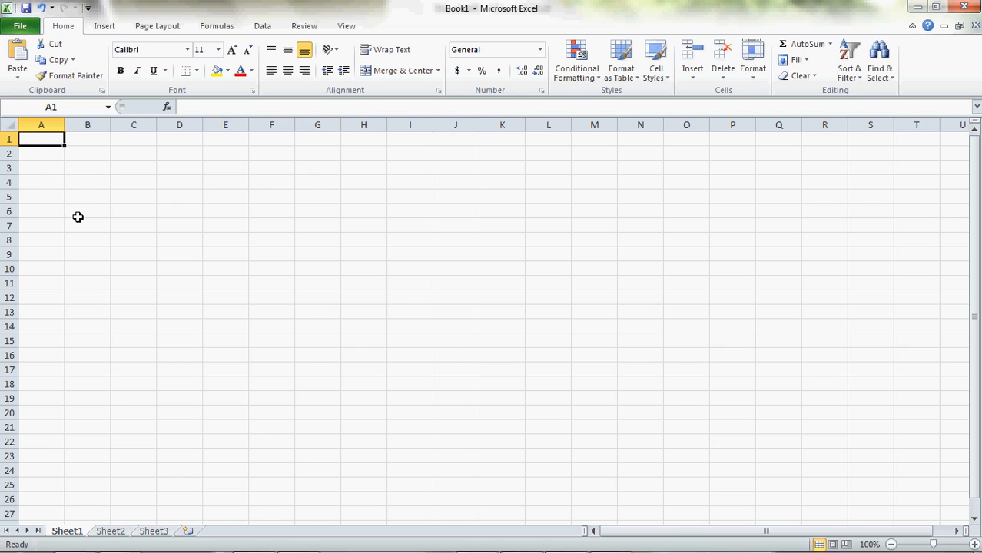
# Step: Enter -10 and -8 in A1:A2, fill the series down to 10 in A11, then move to B1
pyautogui.write('-10')
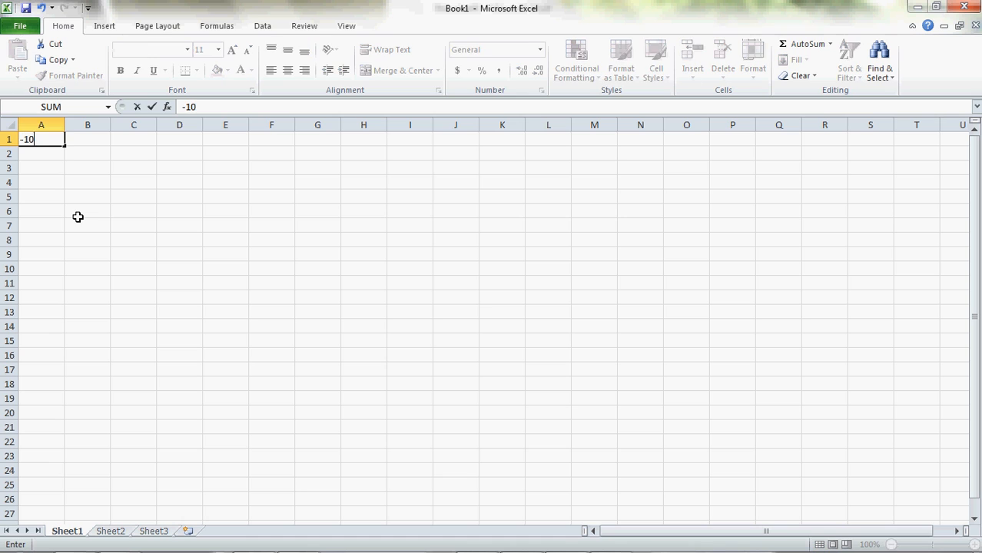
pyautogui.press('enter')
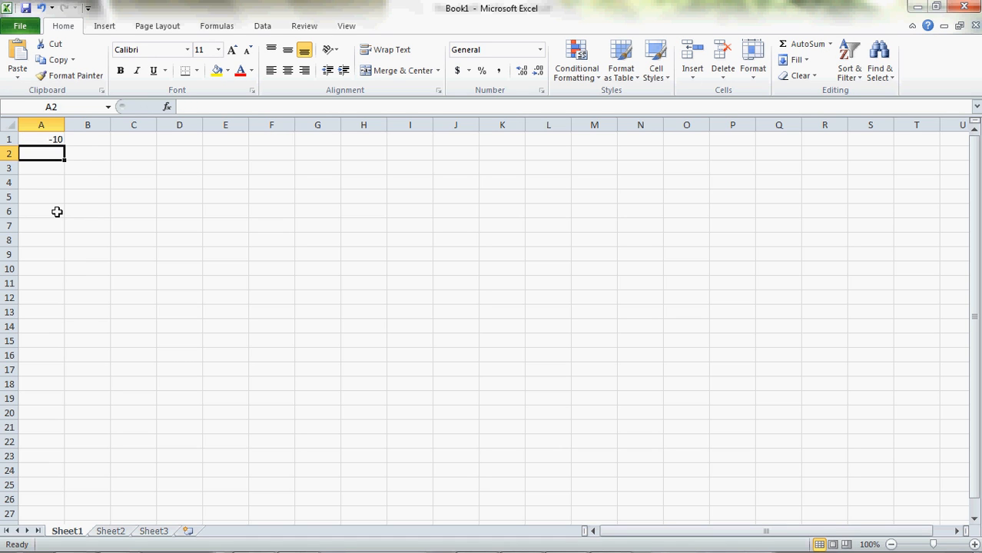
pyautogui.moveTo(60, 151)
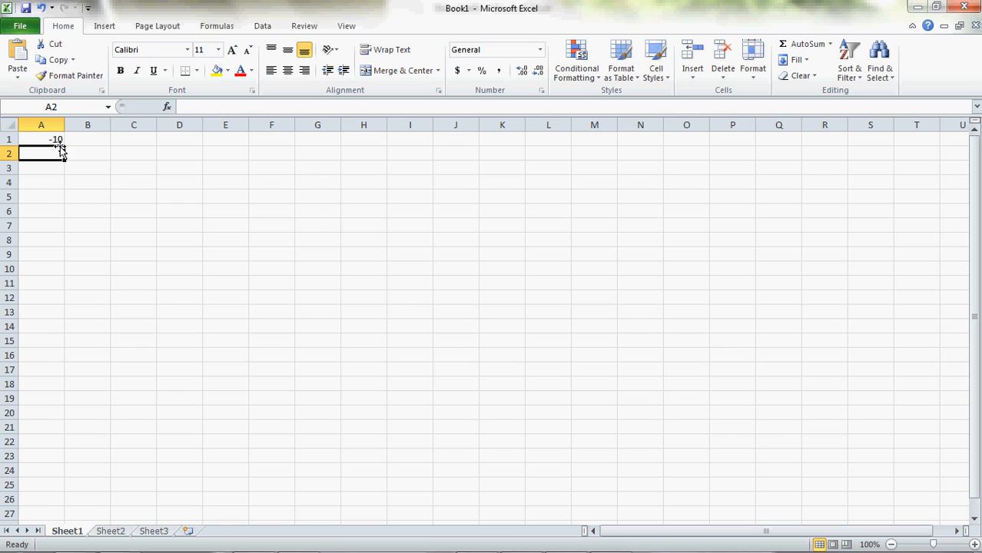
pyautogui.moveTo(60, 161)
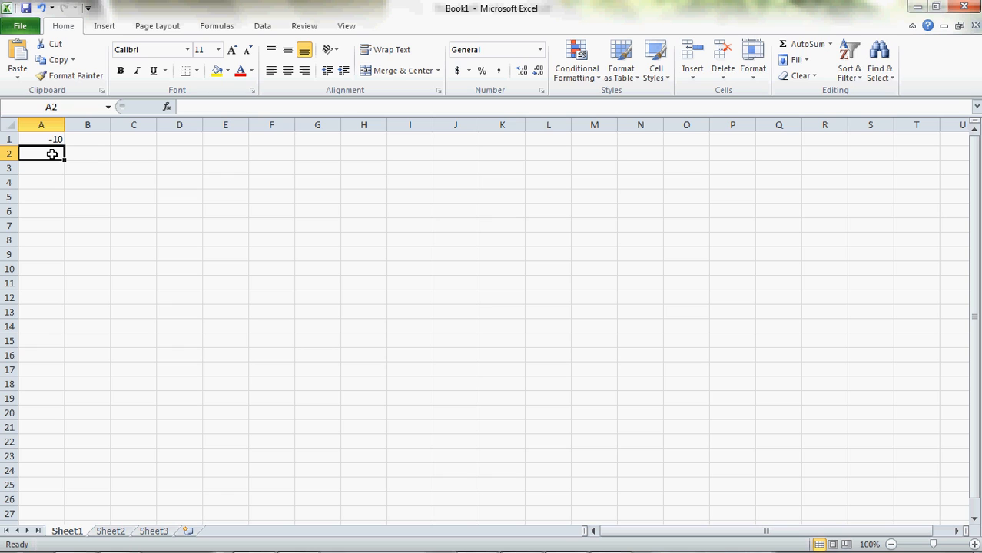
pyautogui.write('-8')
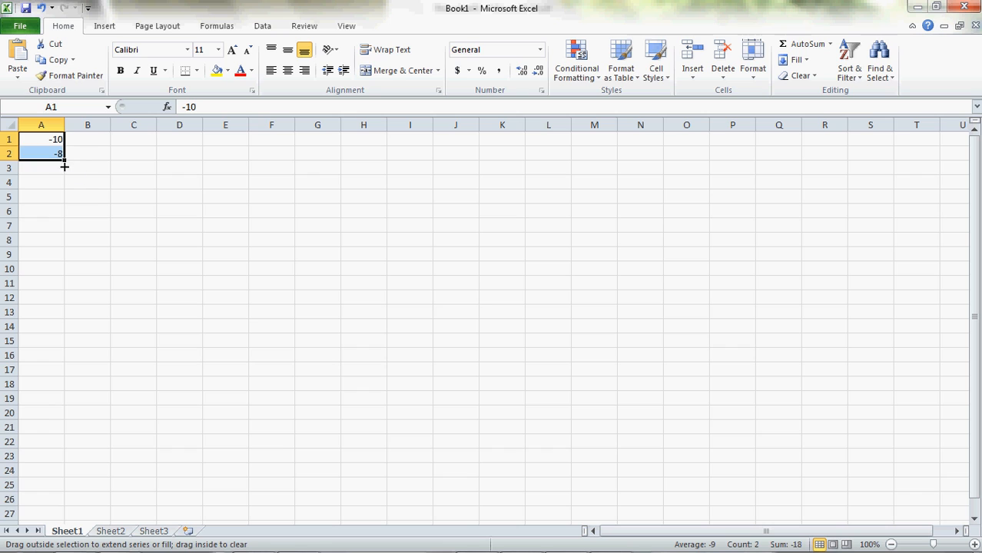
pyautogui.moveTo(64, 160); pyautogui.dragTo(59, 272)
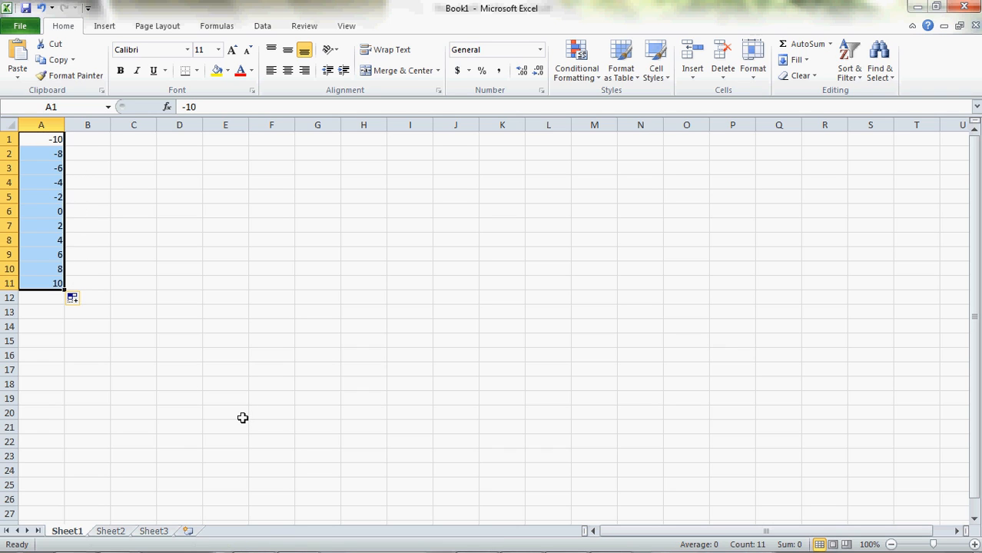
pyautogui.moveTo(55, 162)
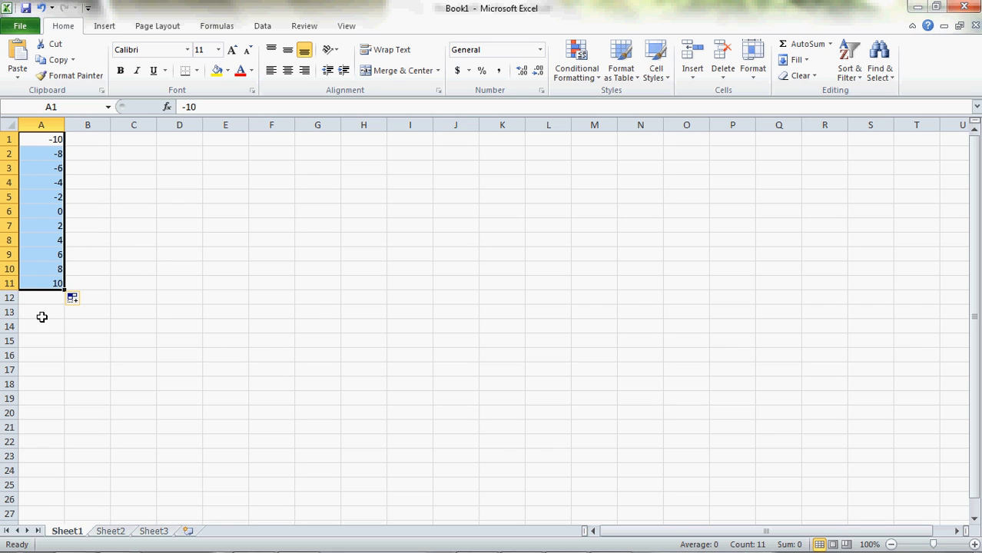
pyautogui.moveTo(146, 231)
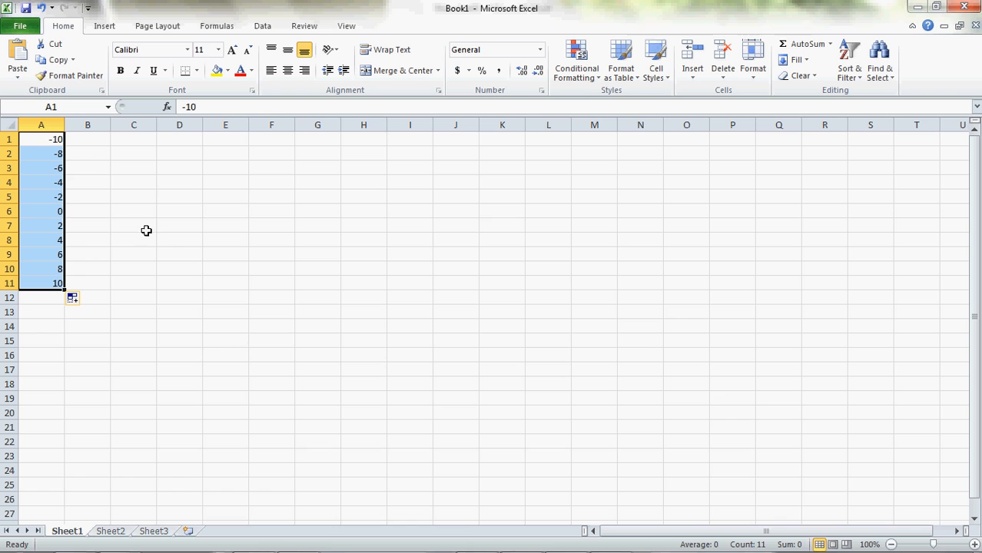
pyautogui.moveTo(87, 141)
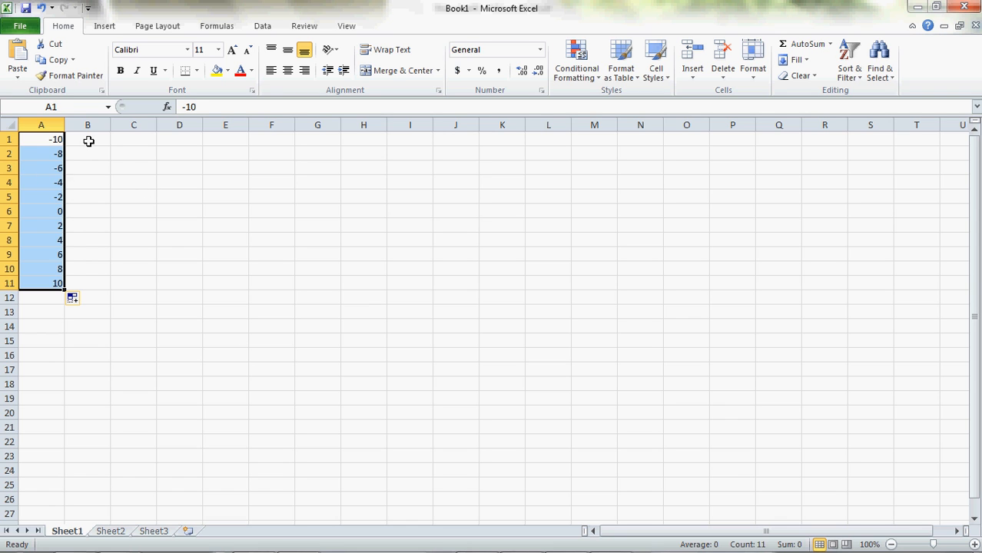
pyautogui.click(88, 138)
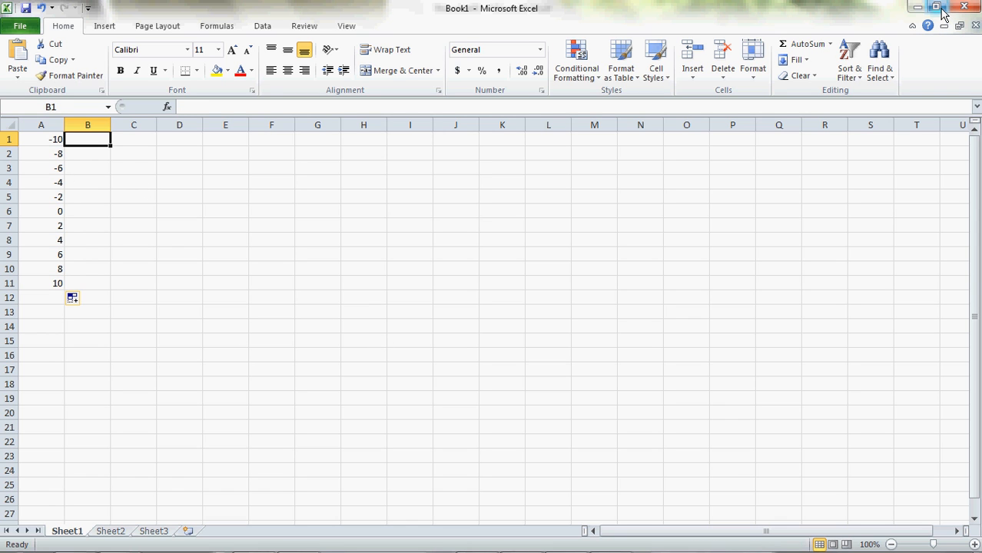
# Step: Restore the Excel window down and move it below the Word equation
pyautogui.click(937, 6)
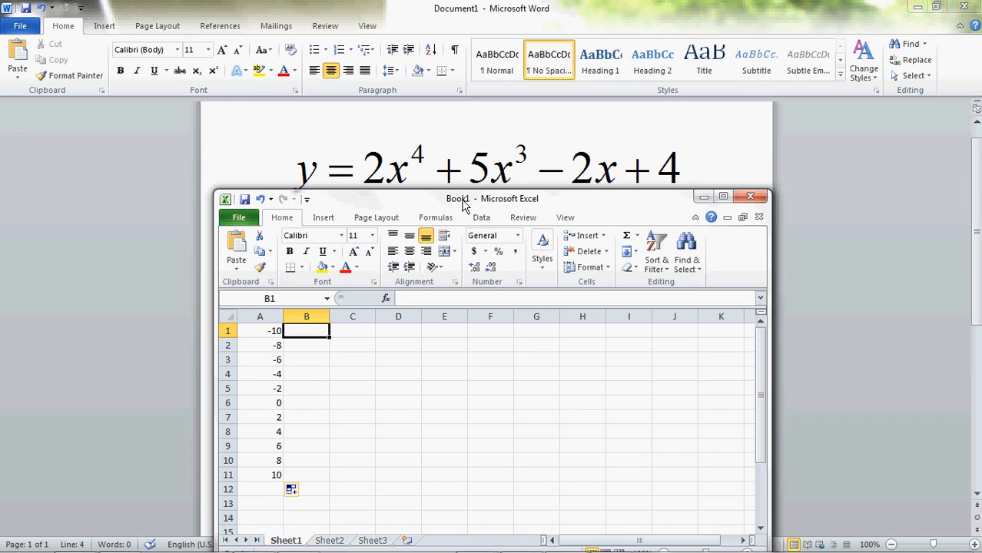
pyautogui.moveTo(458, 199); pyautogui.dragTo(449, 215)
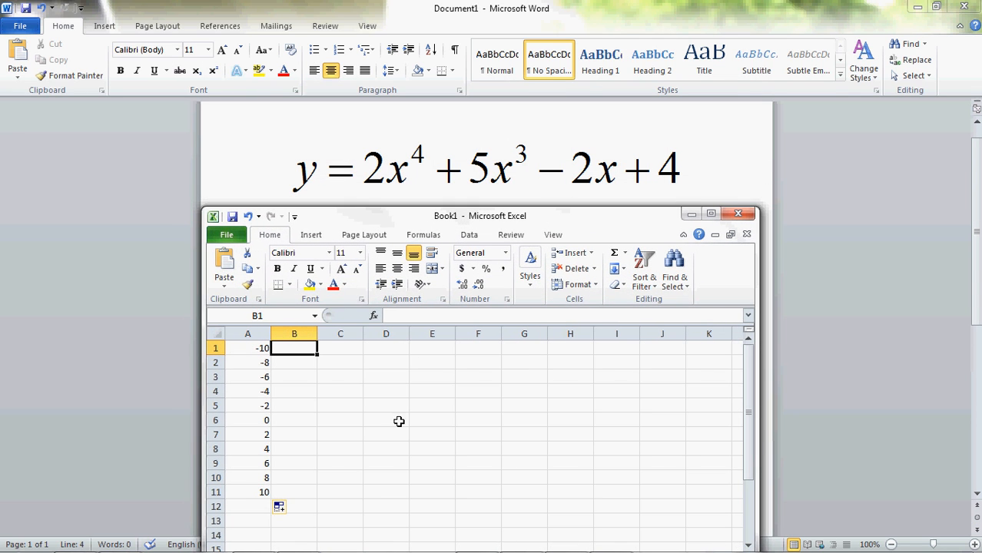
pyautogui.moveTo(314, 376)
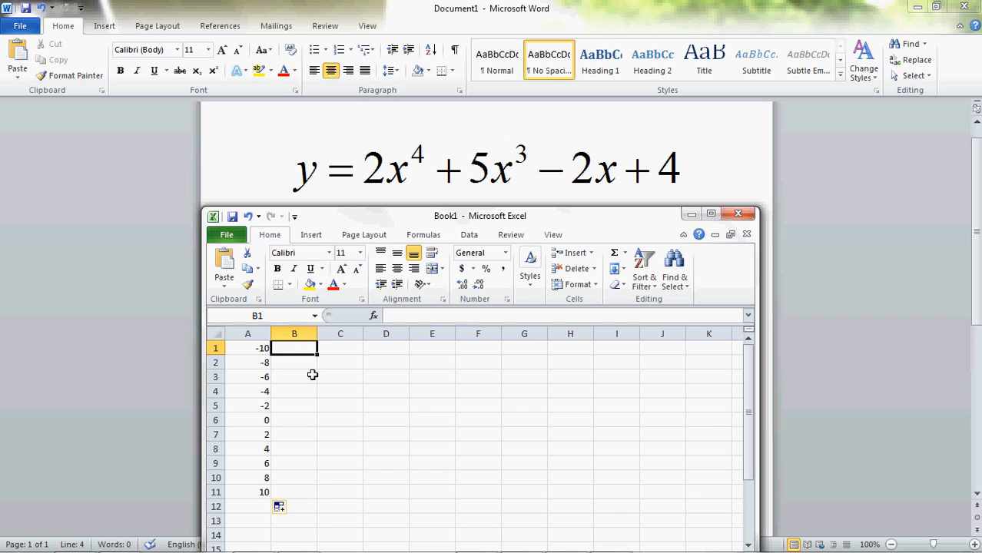
pyautogui.moveTo(261, 187)
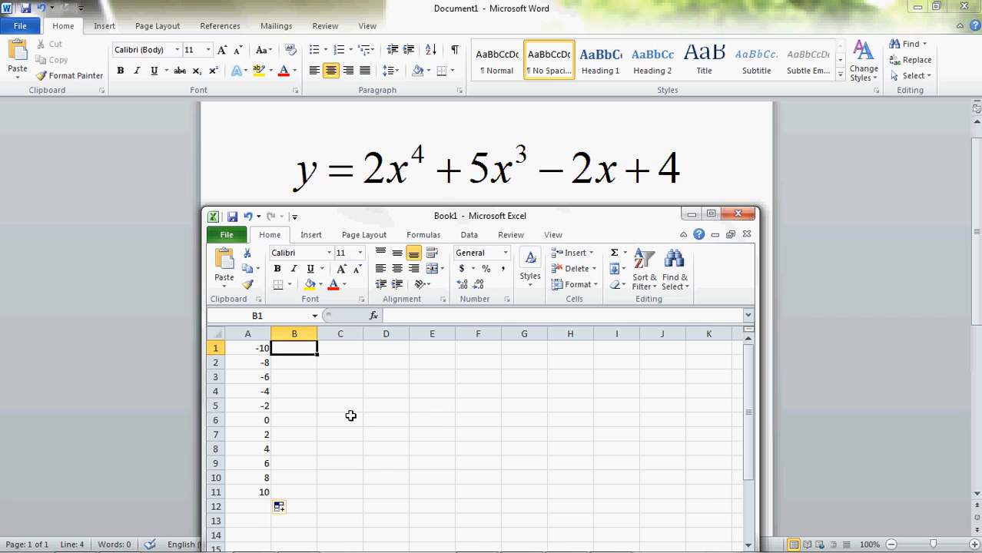
# Step: Start the formula =2* in B1 for the 2x⁴ term
pyautogui.write('=')
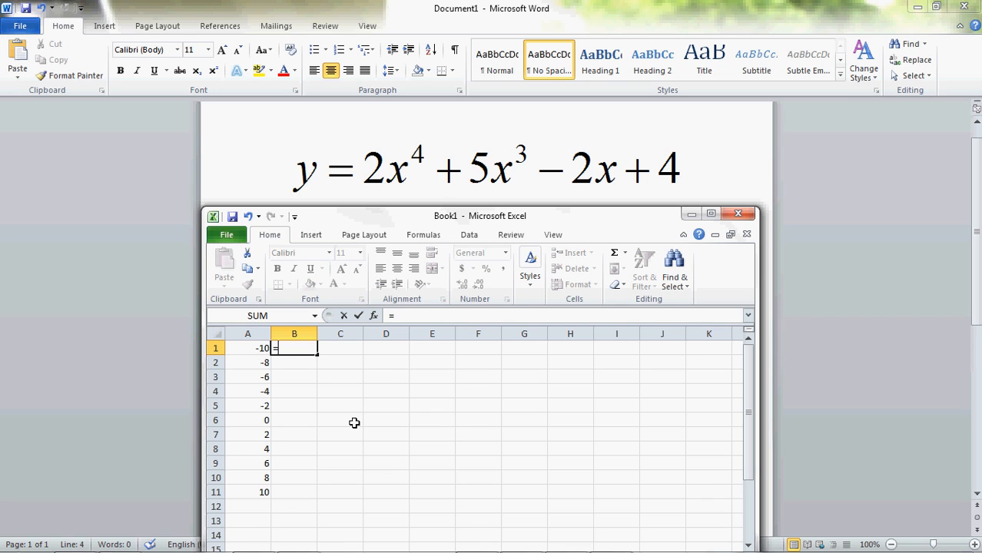
pyautogui.moveTo(322, 381)
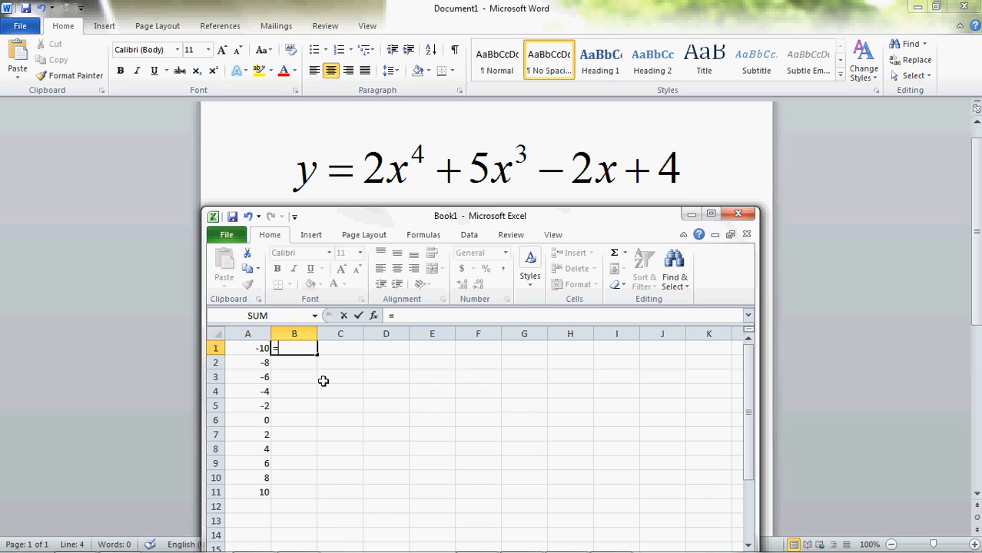
pyautogui.write('2')
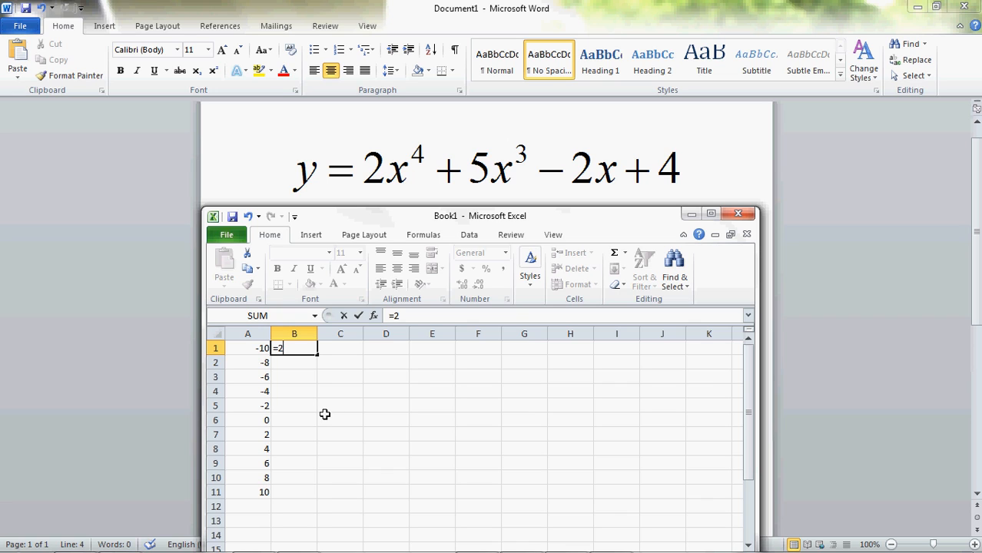
pyautogui.moveTo(409, 158)
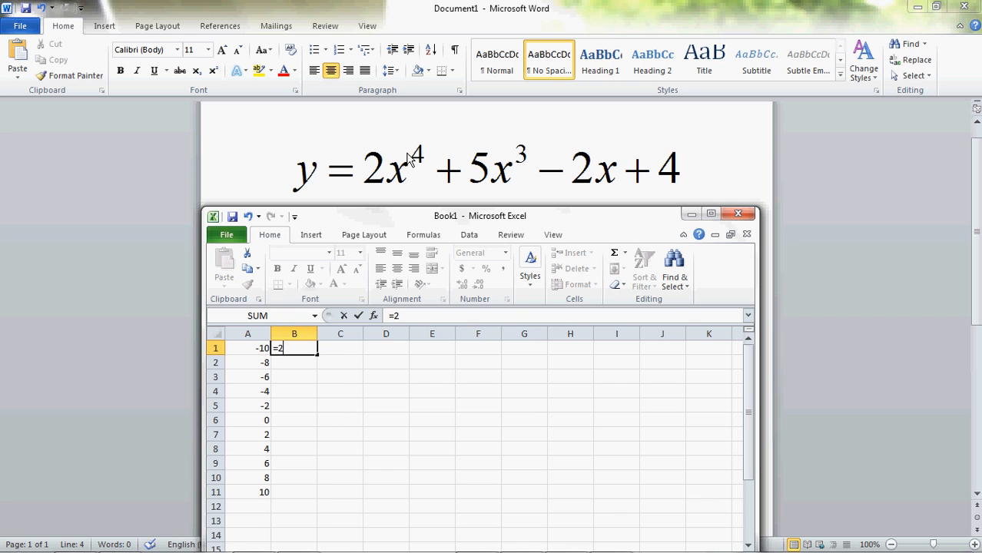
pyautogui.moveTo(372, 163)
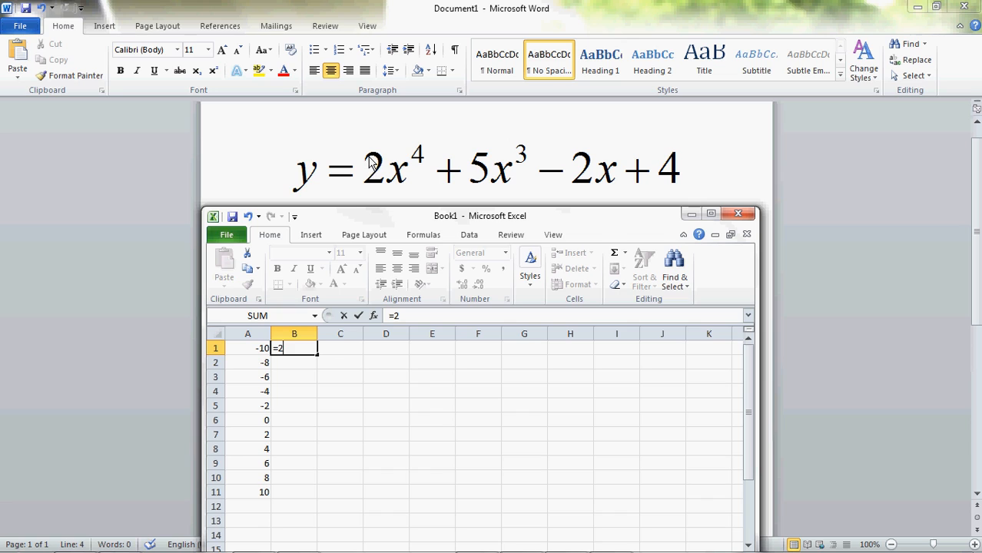
pyautogui.moveTo(398, 179)
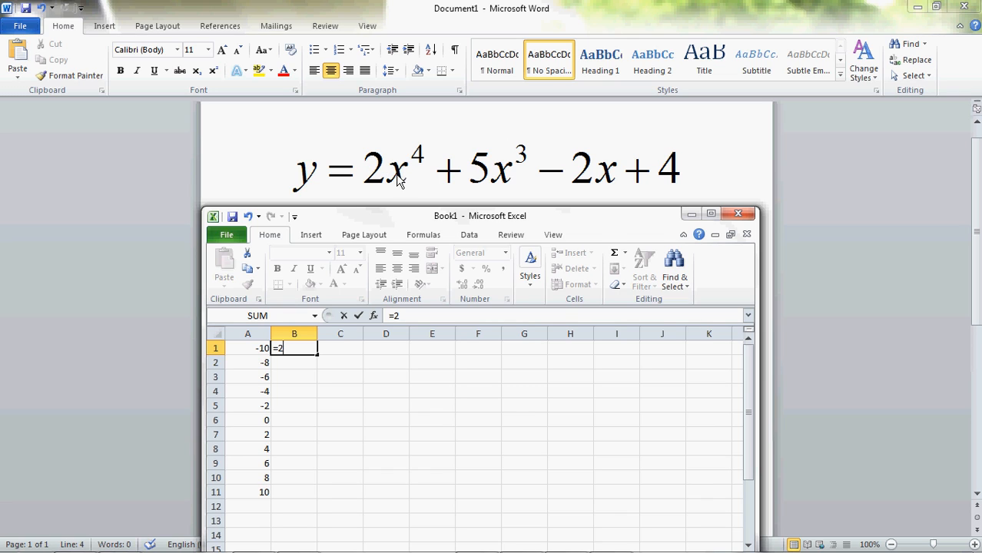
pyautogui.moveTo(400, 176)
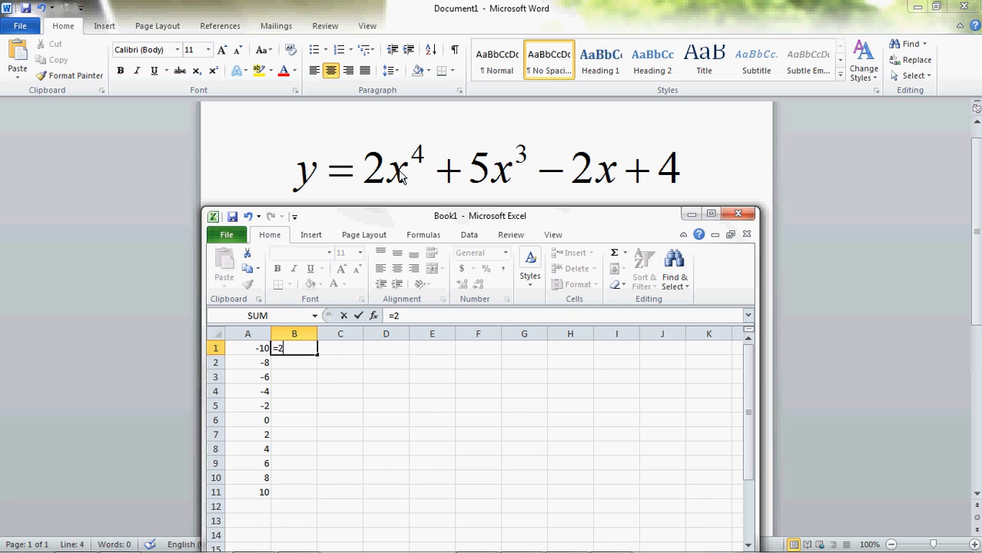
pyautogui.write('*')
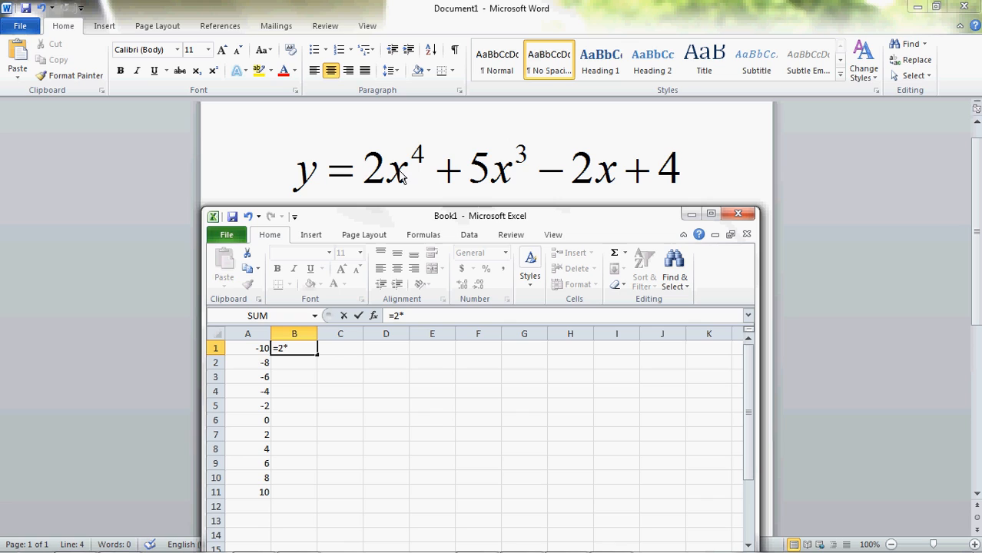
pyautogui.moveTo(338, 353)
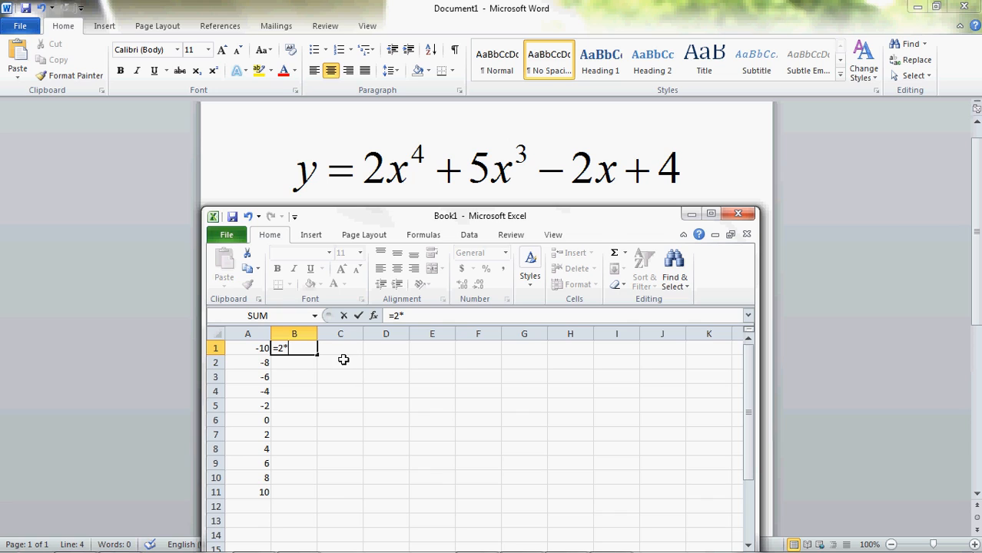
pyautogui.moveTo(246, 347)
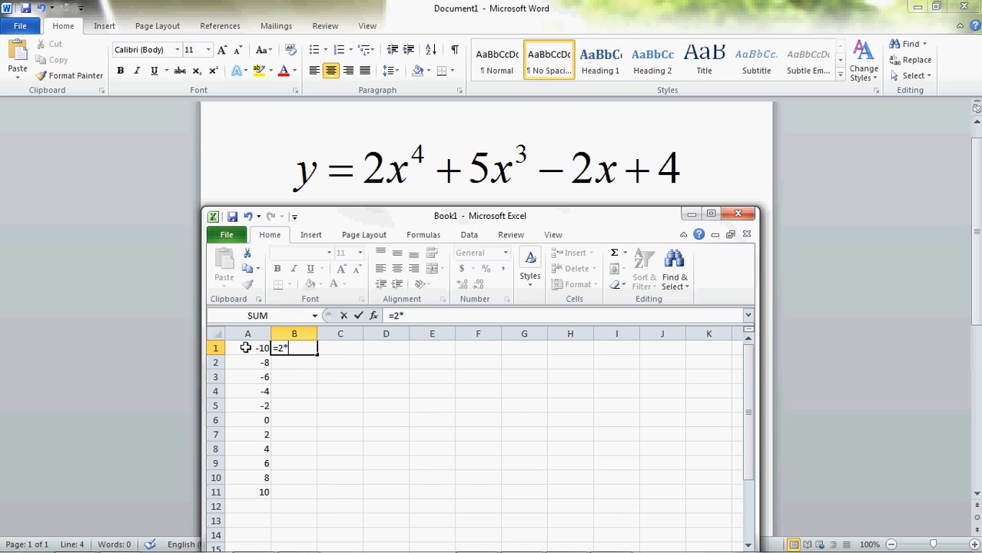
# Step: Extend the B1 formula to =2*A1^4+5*A1^3 using the x value in A1
pyautogui.click(248, 348)
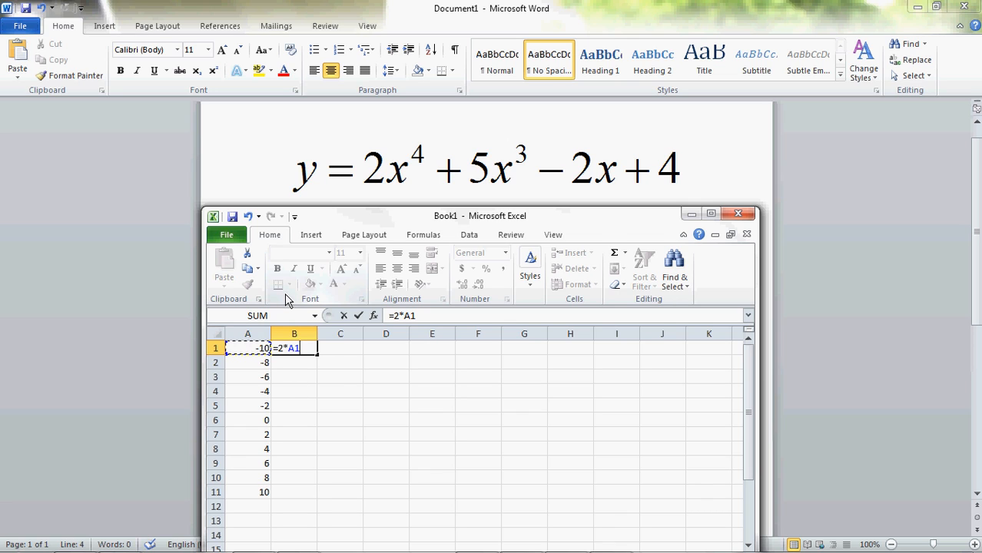
pyautogui.write('^')
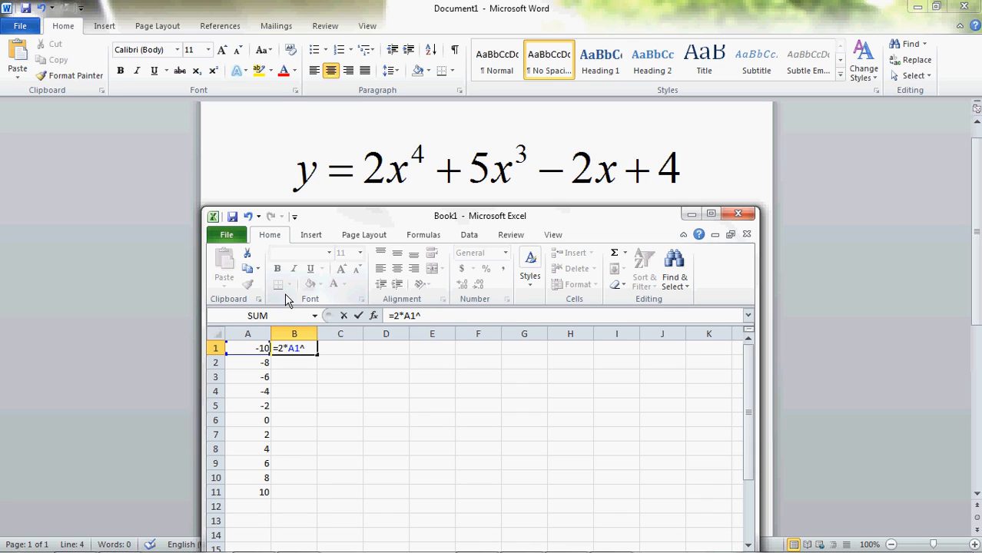
pyautogui.write('4')
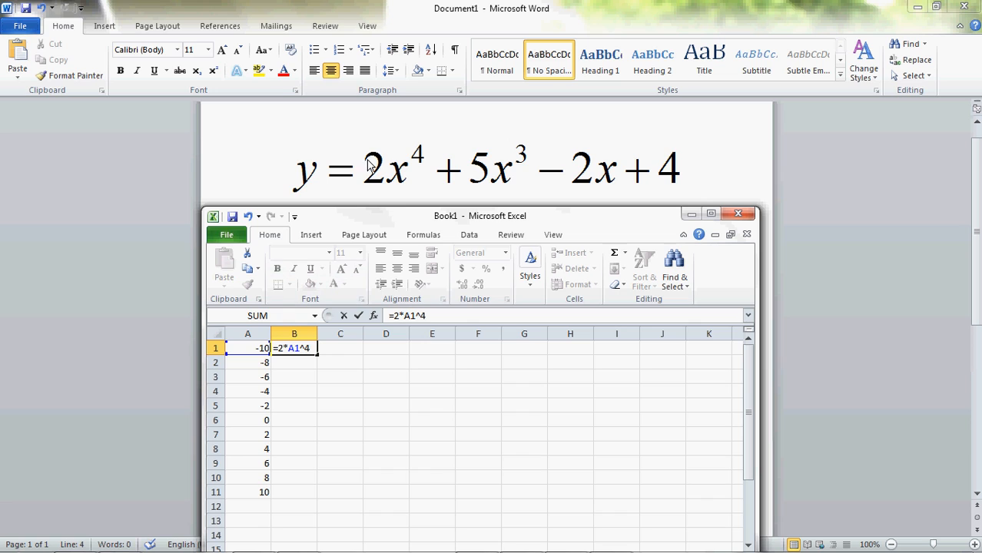
pyautogui.moveTo(406, 140)
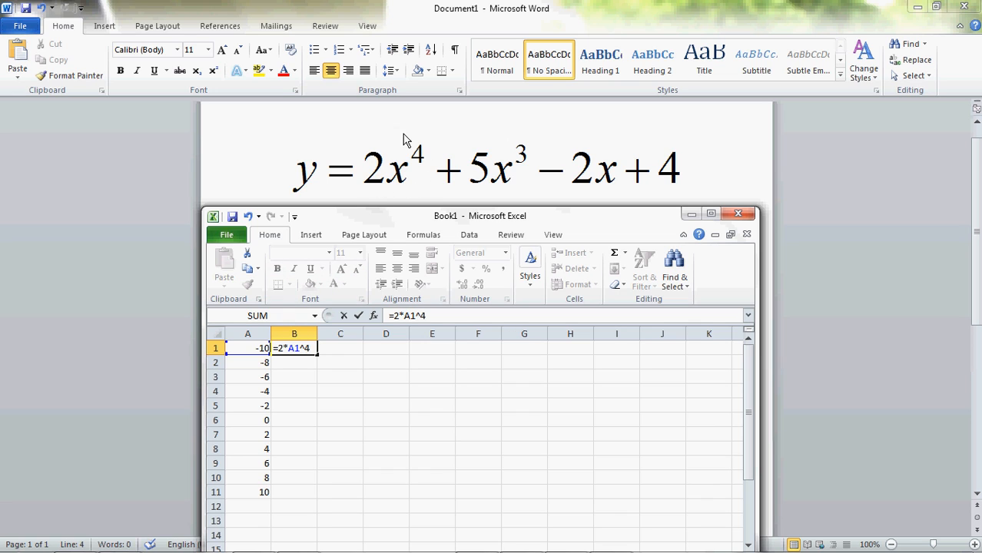
pyautogui.moveTo(468, 319)
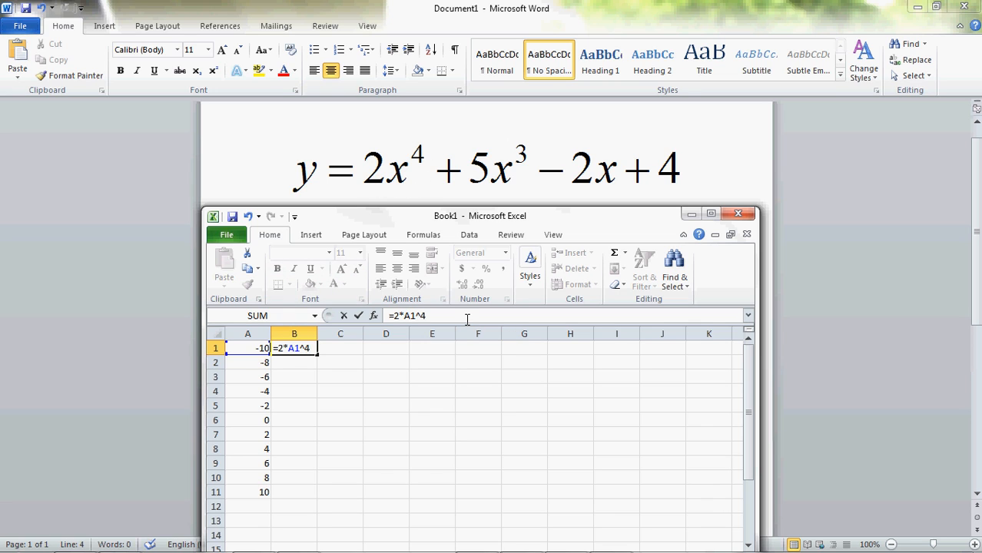
pyautogui.write('+5*')
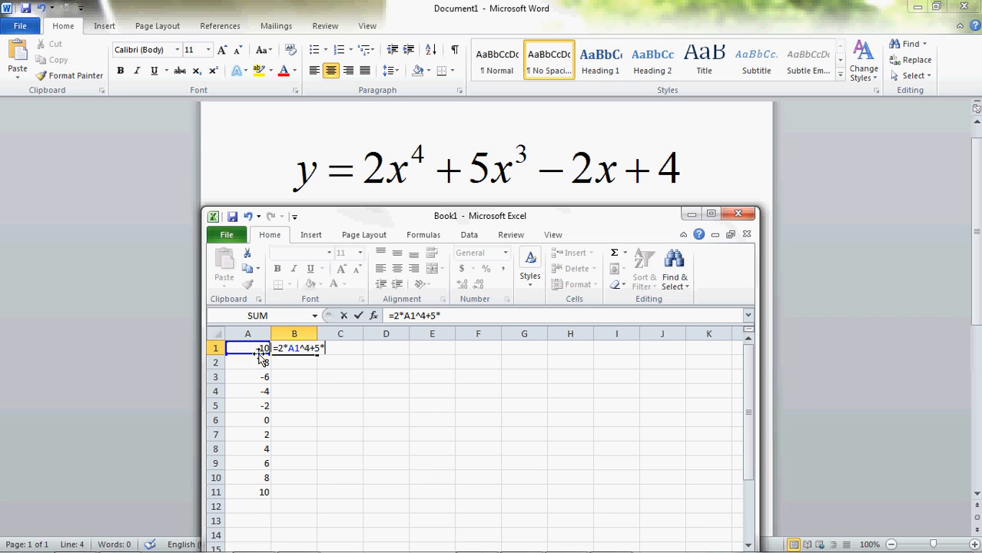
pyautogui.click(247, 348)
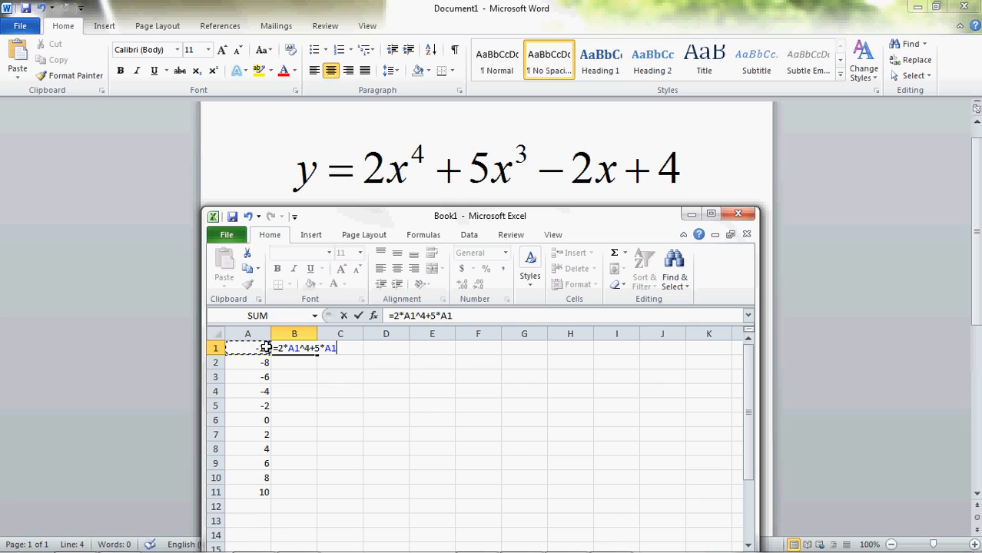
pyautogui.write('^3')
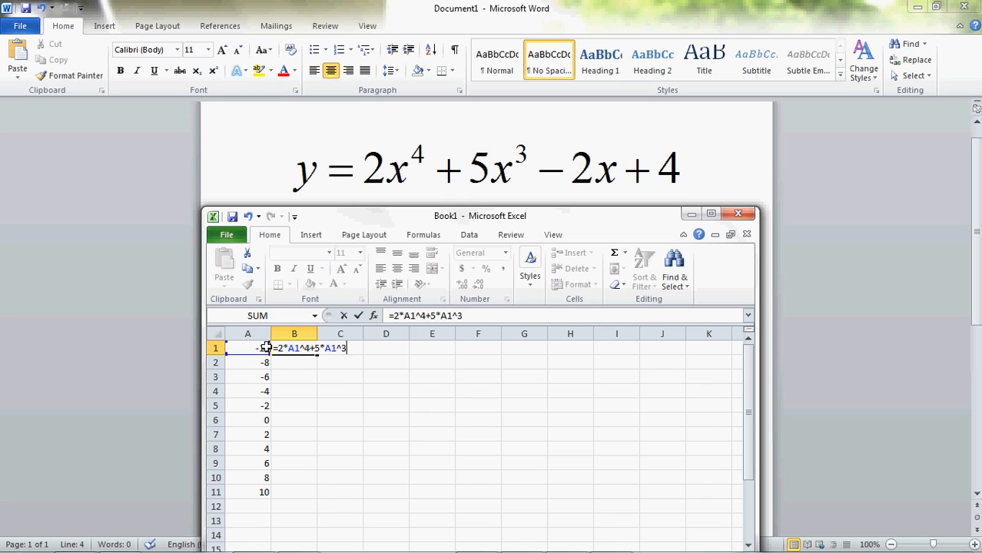
# Step: Complete the formula as =2*A1^4+5*A1^3-2*A1+4 and maximize the Excel window
pyautogui.write('-2')
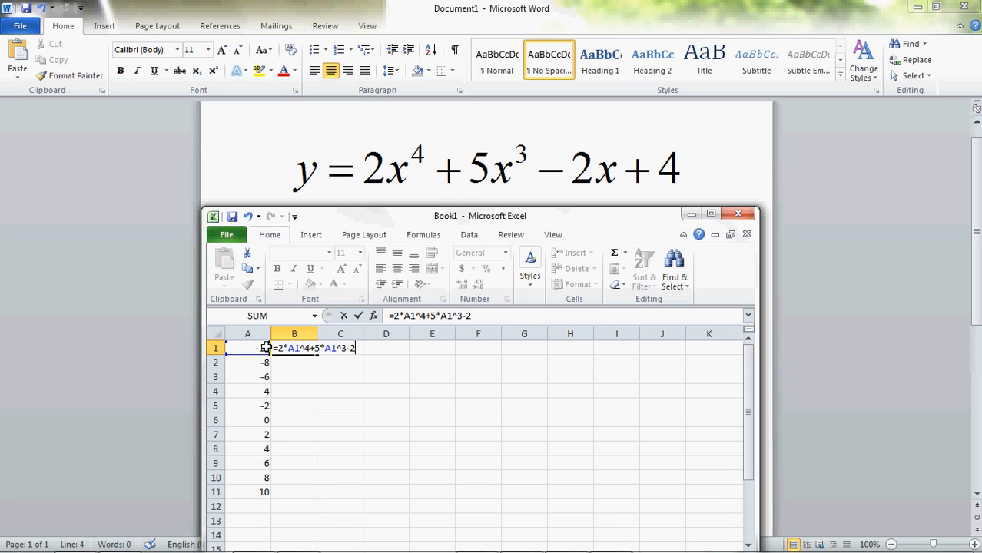
pyautogui.write('*')
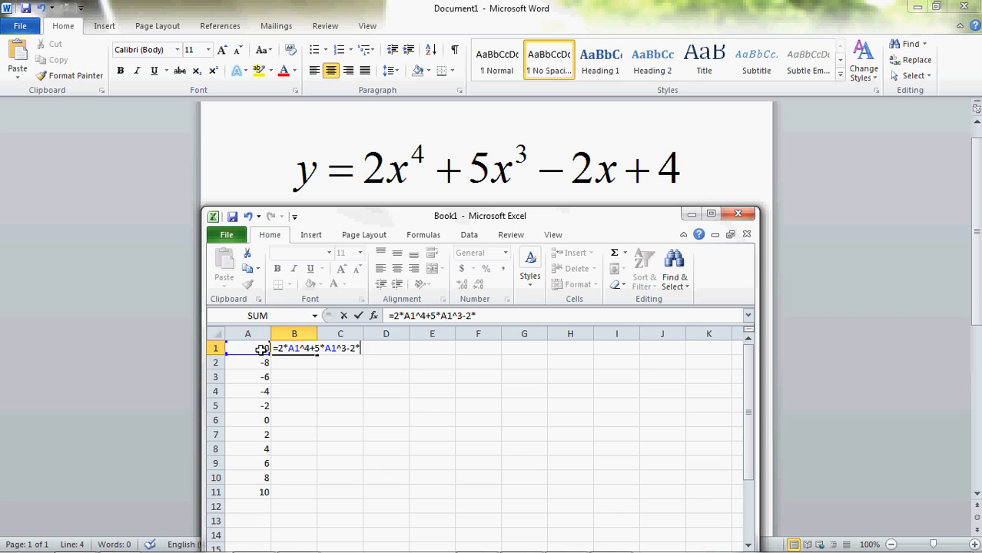
pyautogui.click(247, 347)
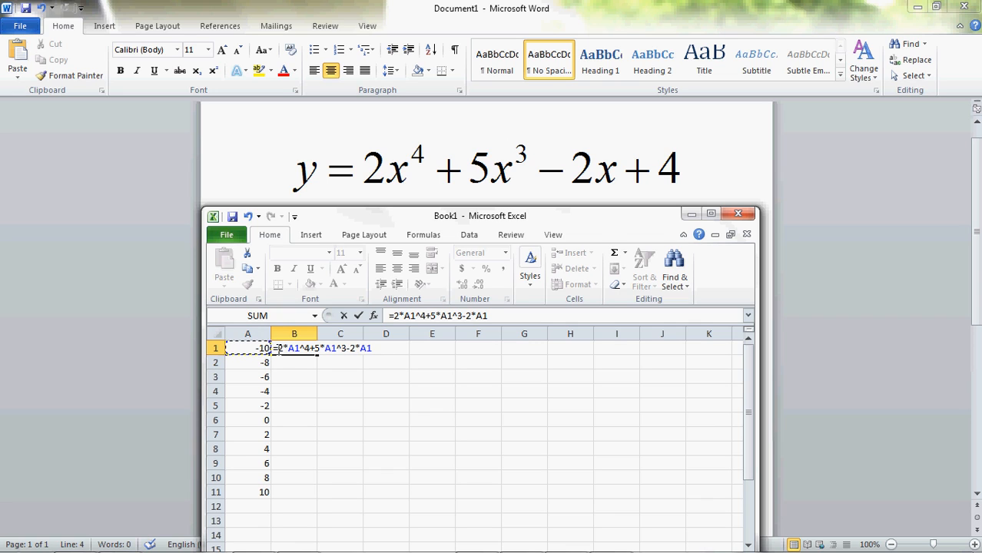
pyautogui.write('+4')
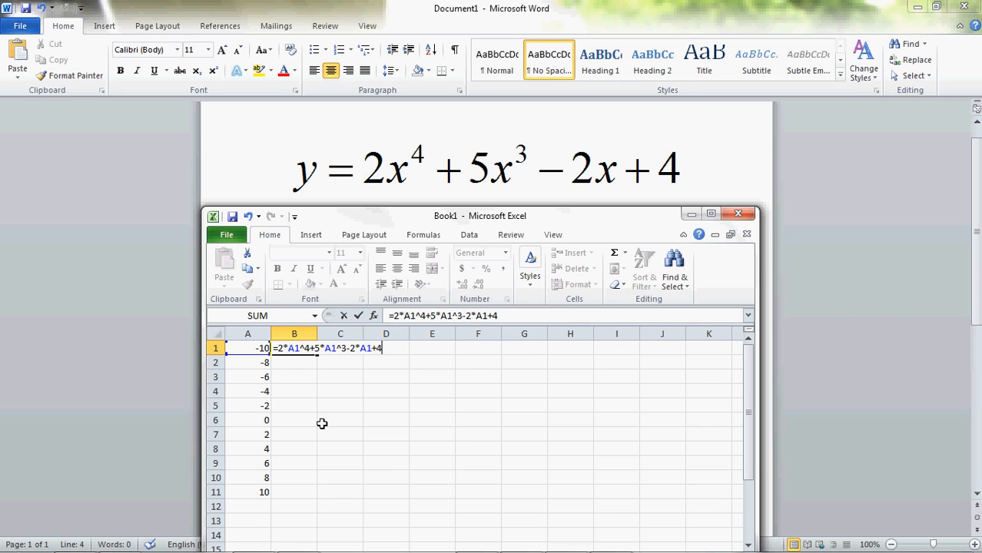
pyautogui.moveTo(355, 437)
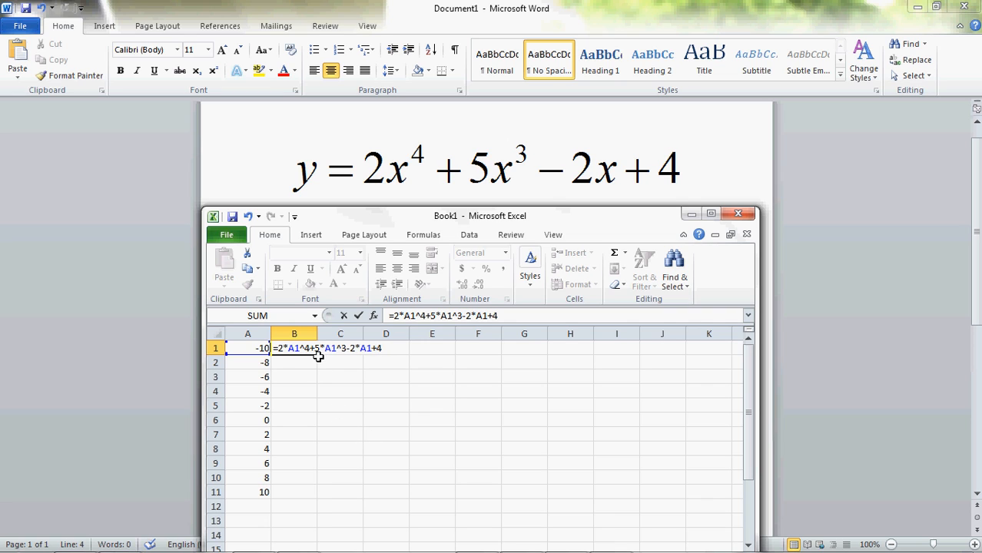
pyautogui.moveTo(319, 359)
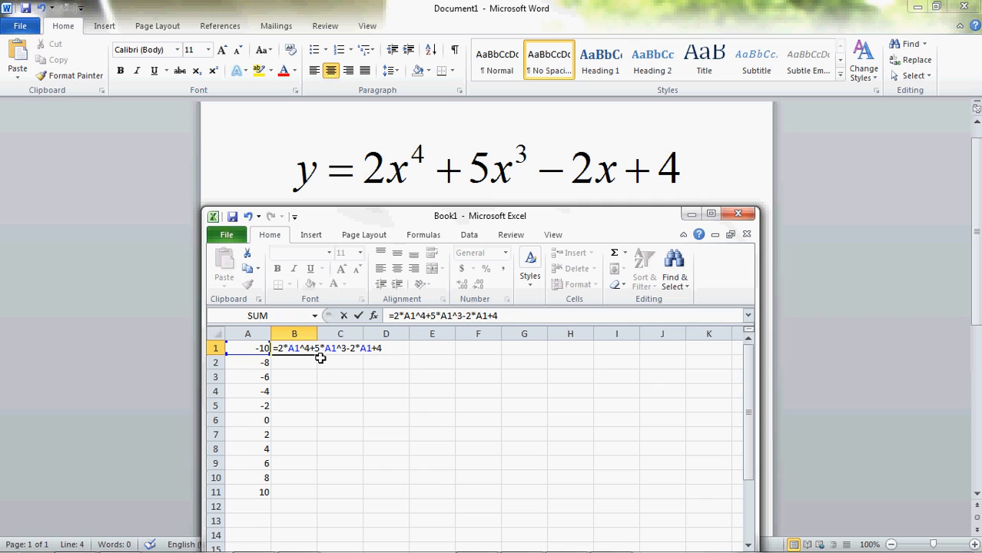
pyautogui.moveTo(317, 359)
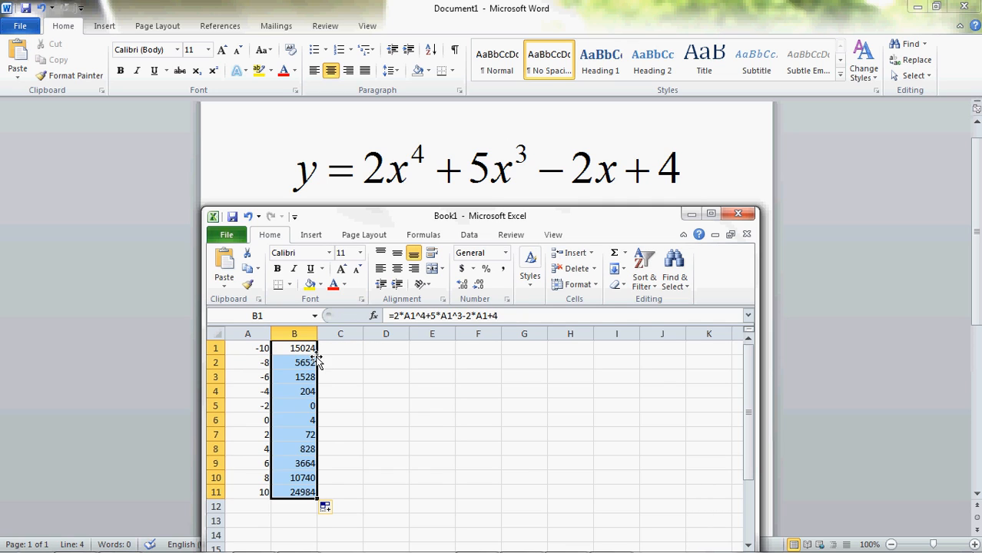
pyautogui.moveTo(433, 333)
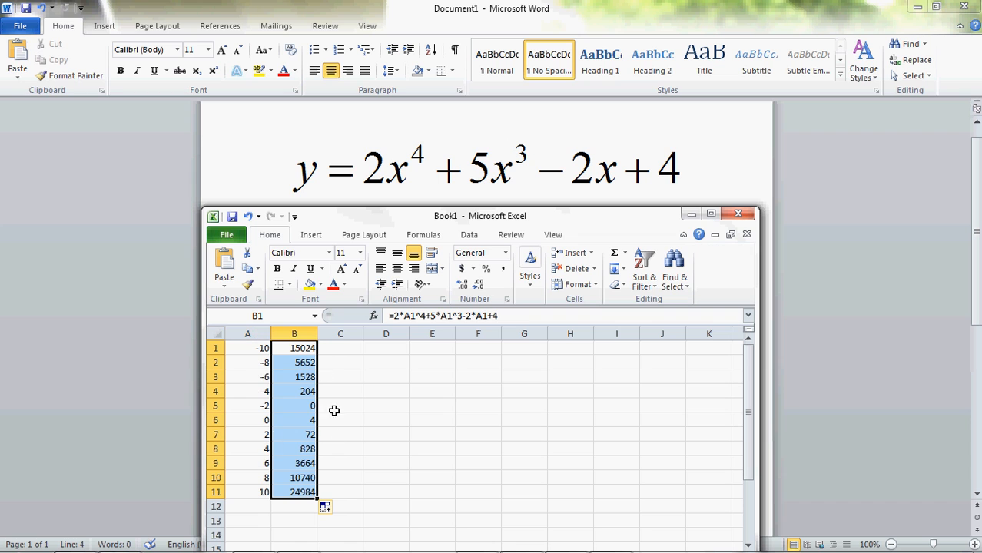
pyautogui.moveTo(704, 403)
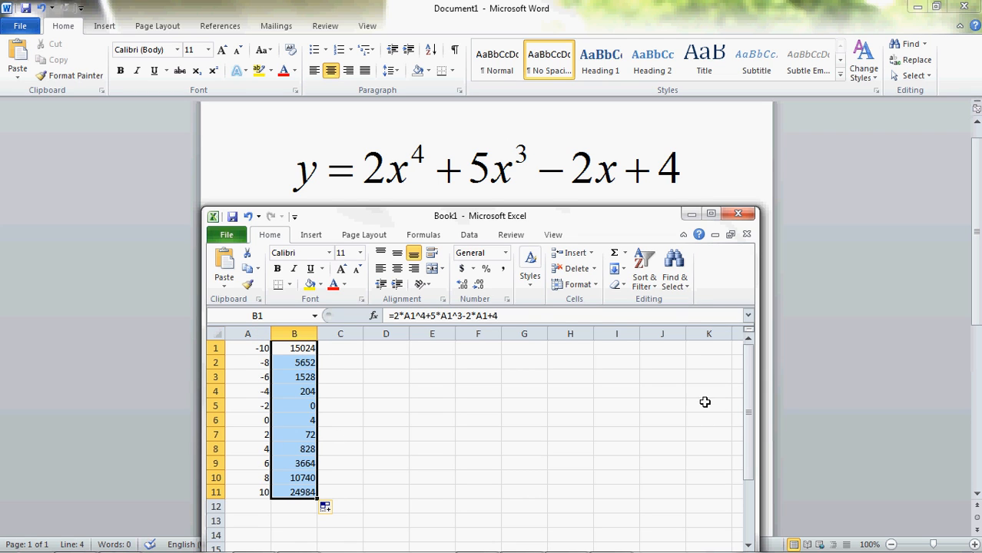
pyautogui.click(710, 214)
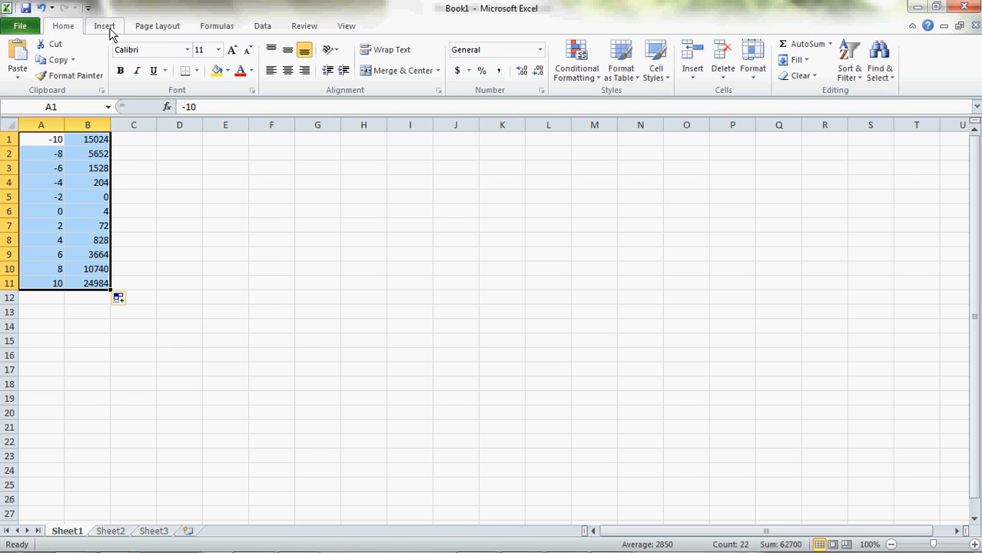
# Step: Insert a Scatter with Markers chart of A1:B11 and delete the Series1 legend
pyautogui.click(105, 24)
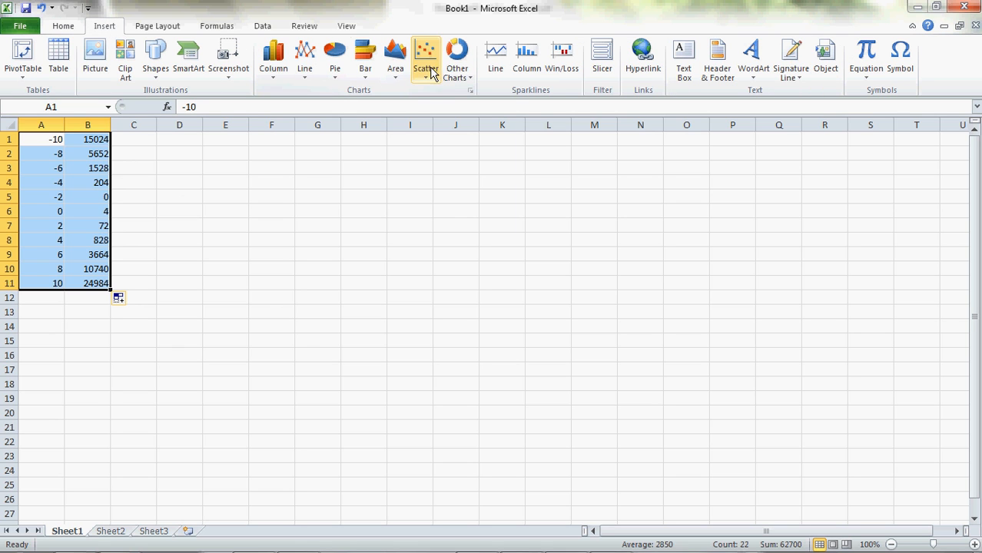
pyautogui.click(425, 58)
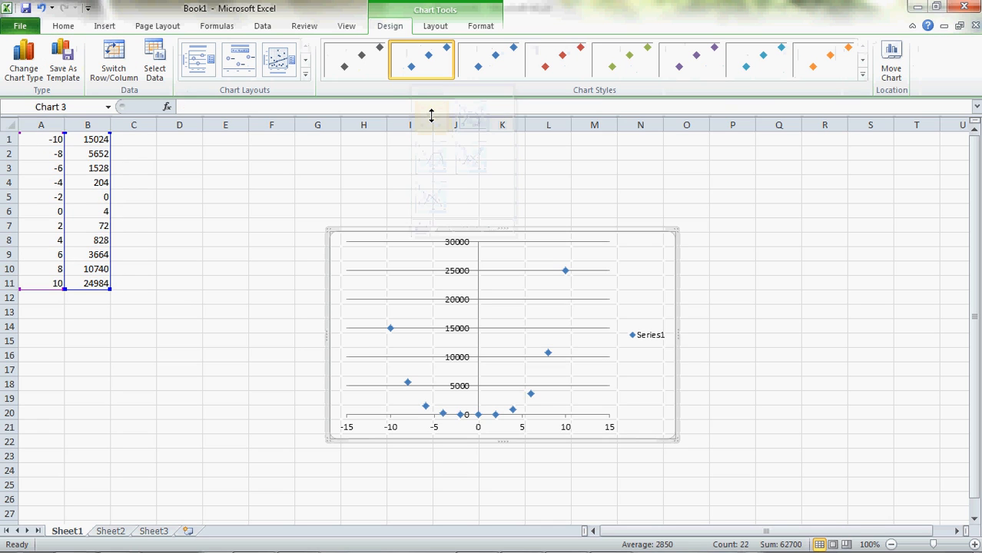
pyautogui.click(651, 335)
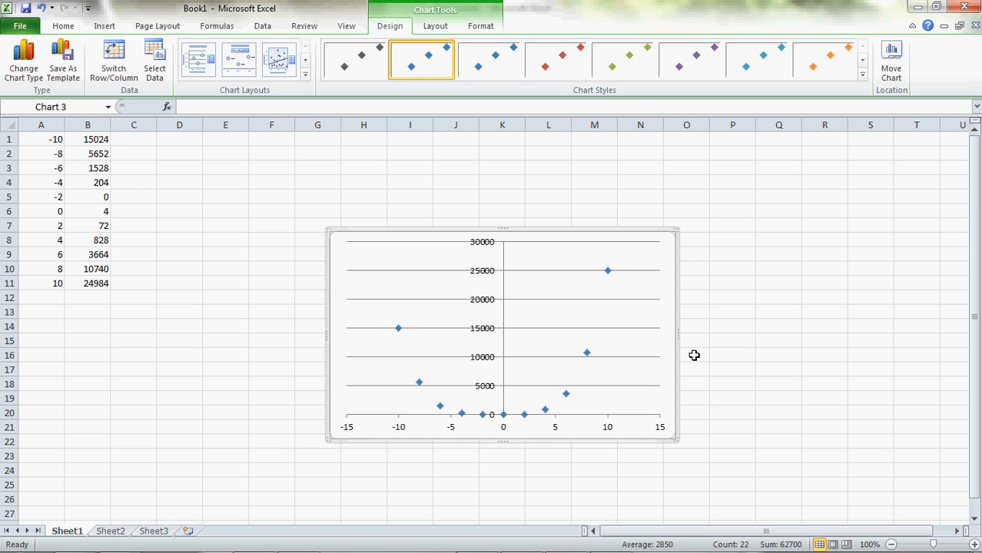
pyautogui.moveTo(587, 353)
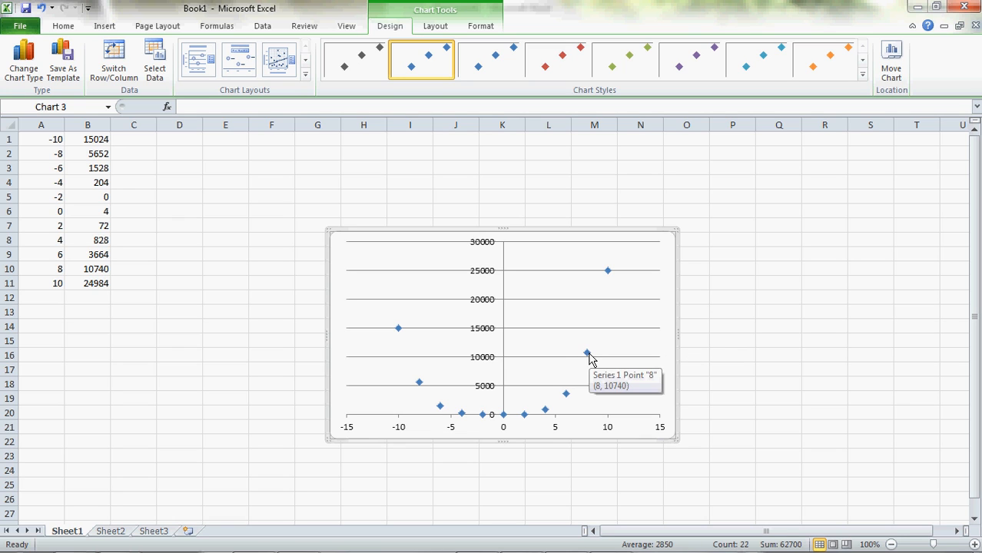
# Step: Add a fourth-order polynomial trendline to the data series
pyautogui.rightClick(587, 352)
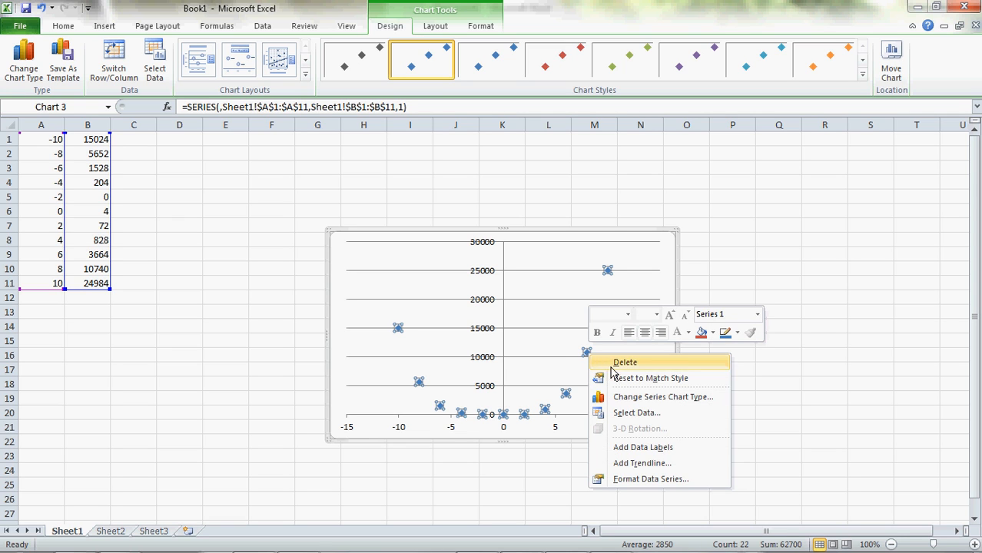
pyautogui.click(643, 463)
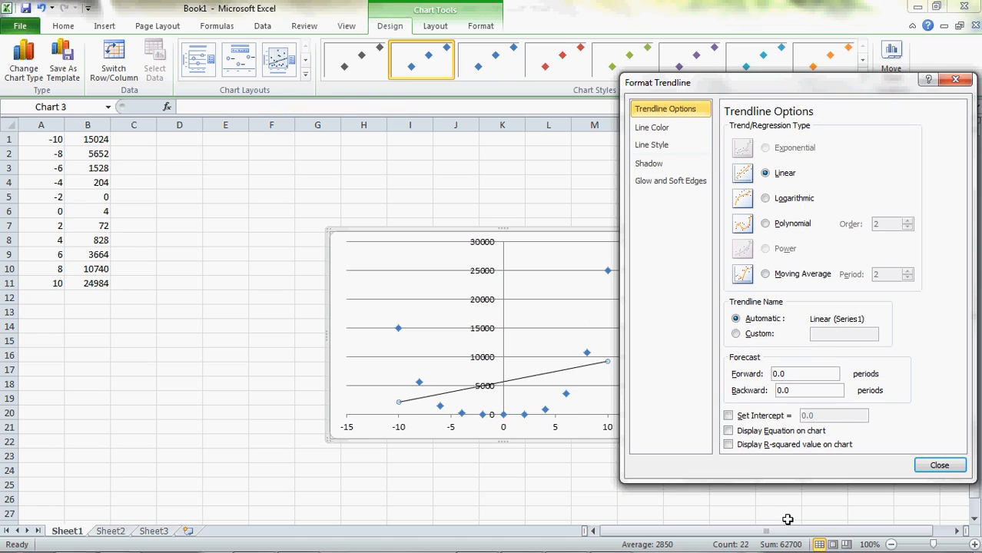
pyautogui.moveTo(495, 393)
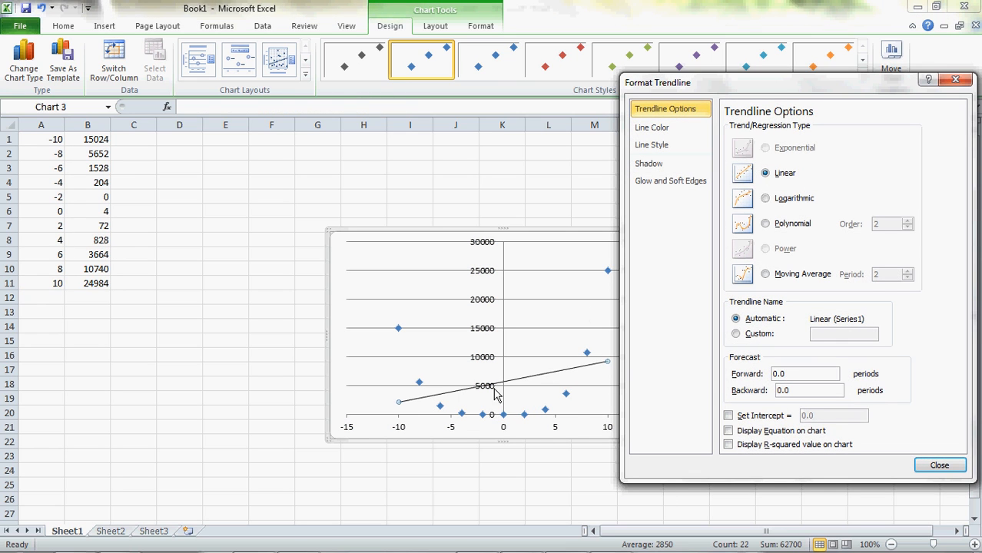
pyautogui.moveTo(791, 256)
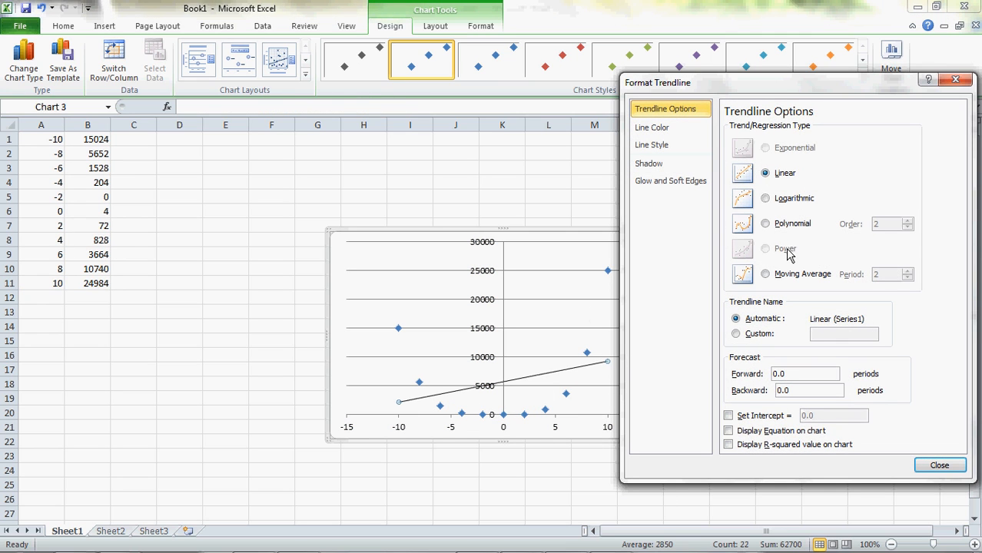
pyautogui.click(766, 223)
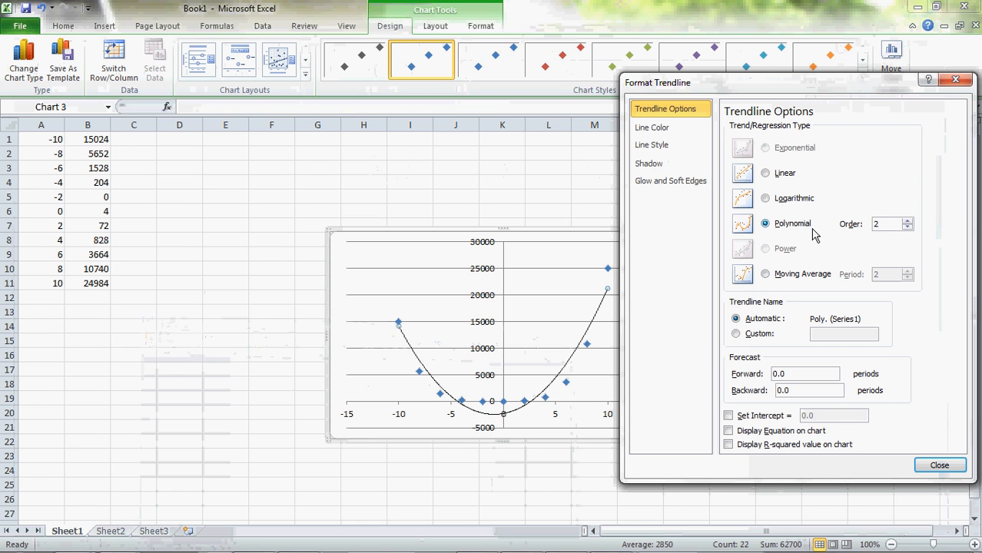
pyautogui.click(907, 221)
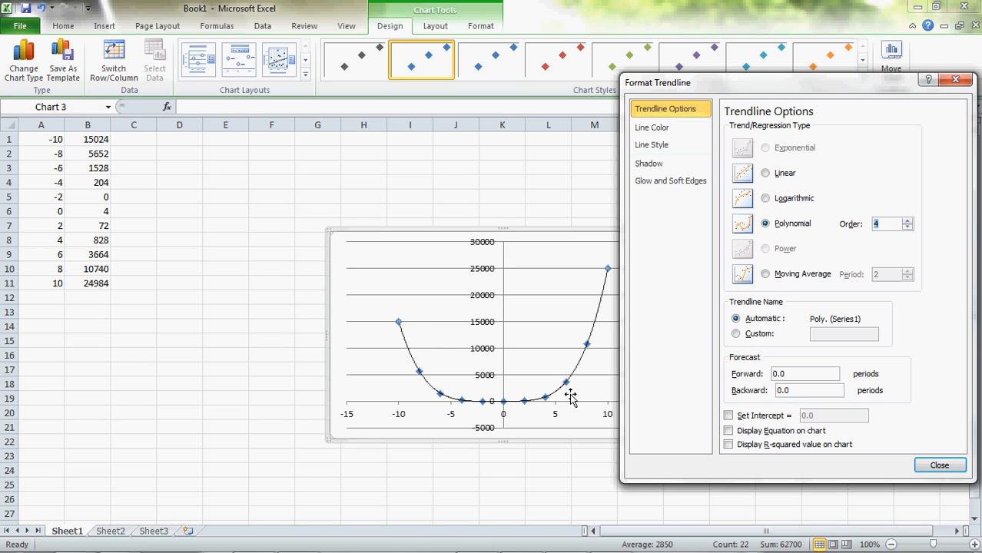
pyautogui.moveTo(592, 405)
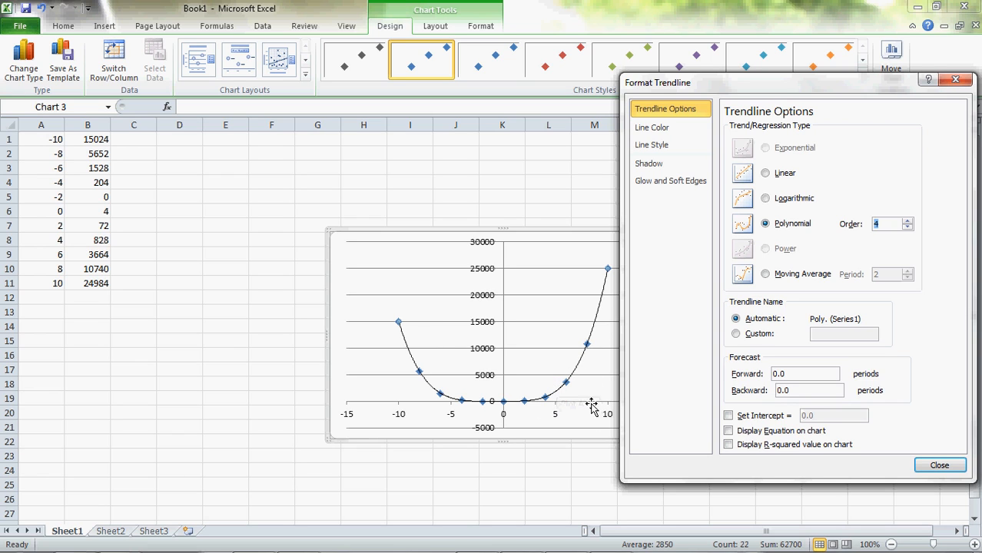
pyautogui.moveTo(914, 480)
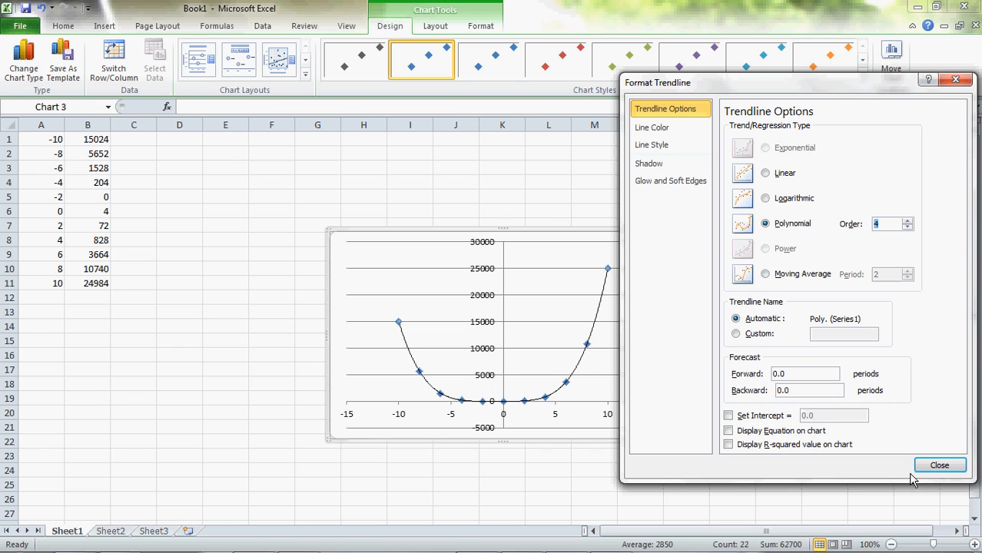
pyautogui.click(939, 464)
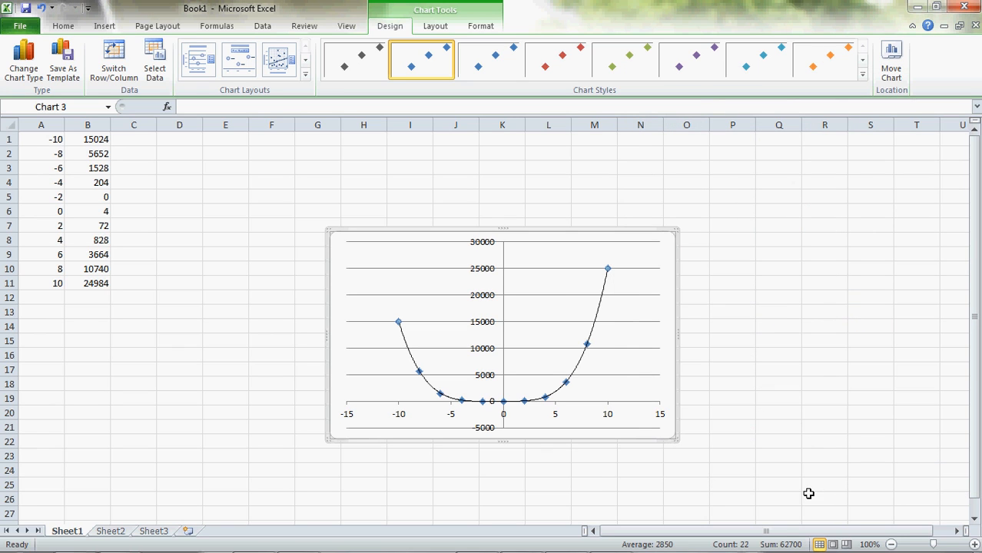
pyautogui.moveTo(615, 321)
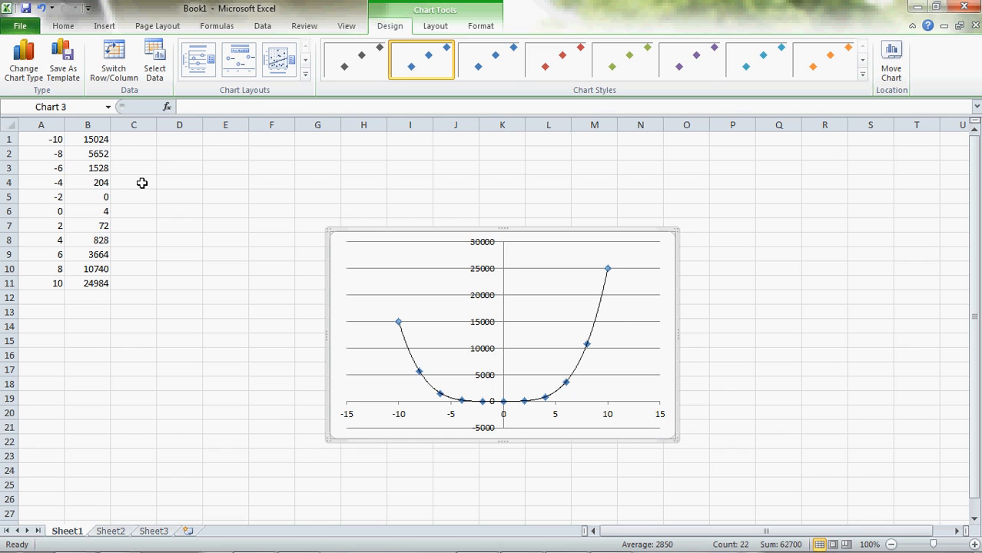
pyautogui.moveTo(147, 184)
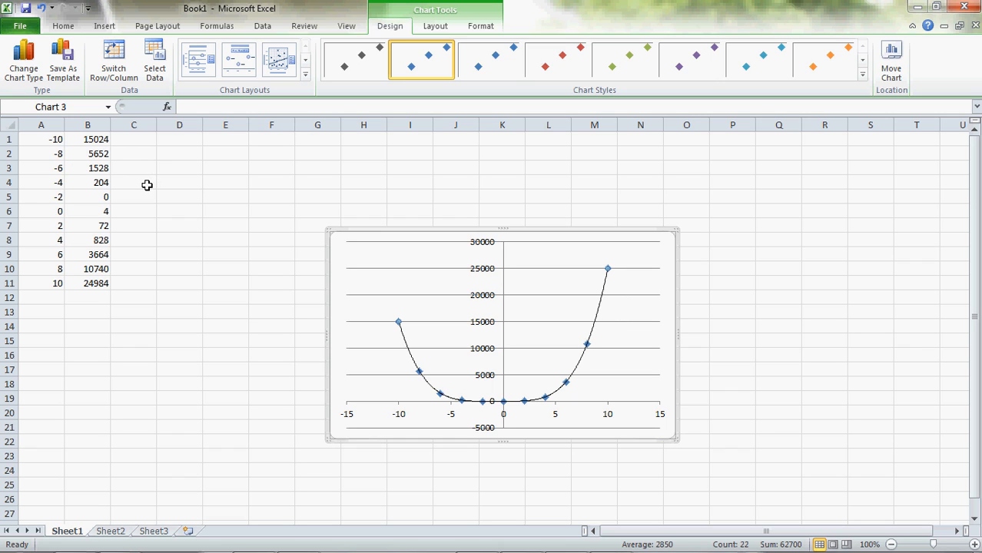
pyautogui.moveTo(428, 406)
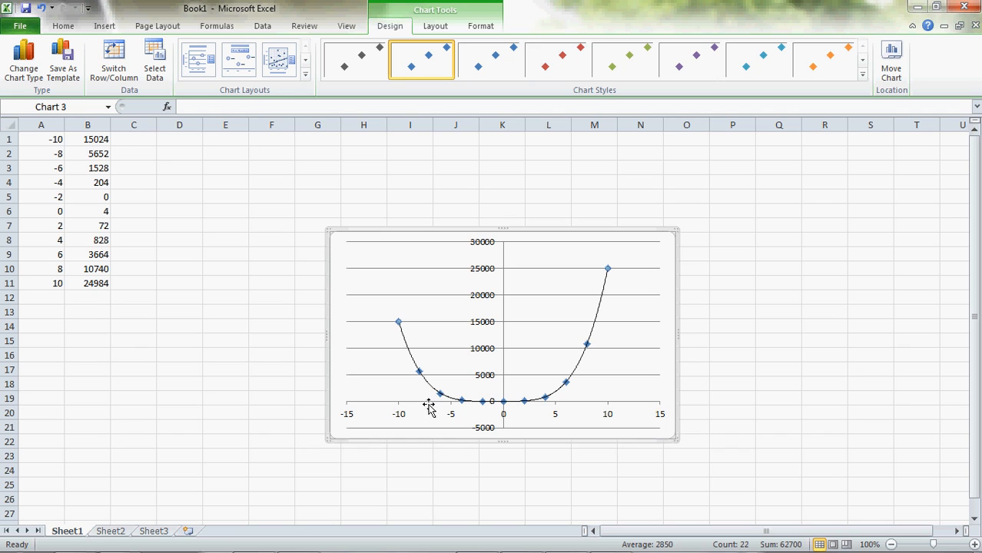
pyautogui.moveTo(524, 407)
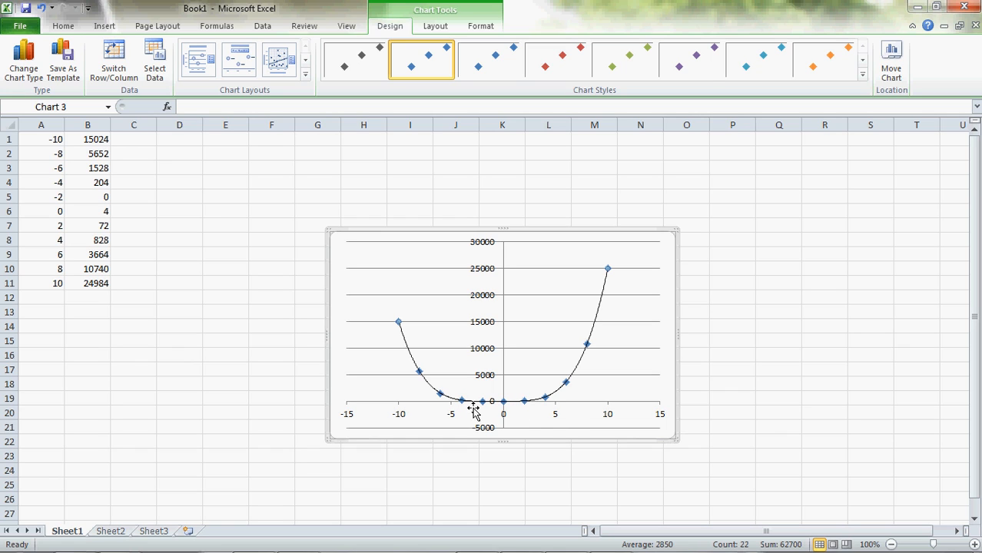
pyautogui.moveTo(569, 424)
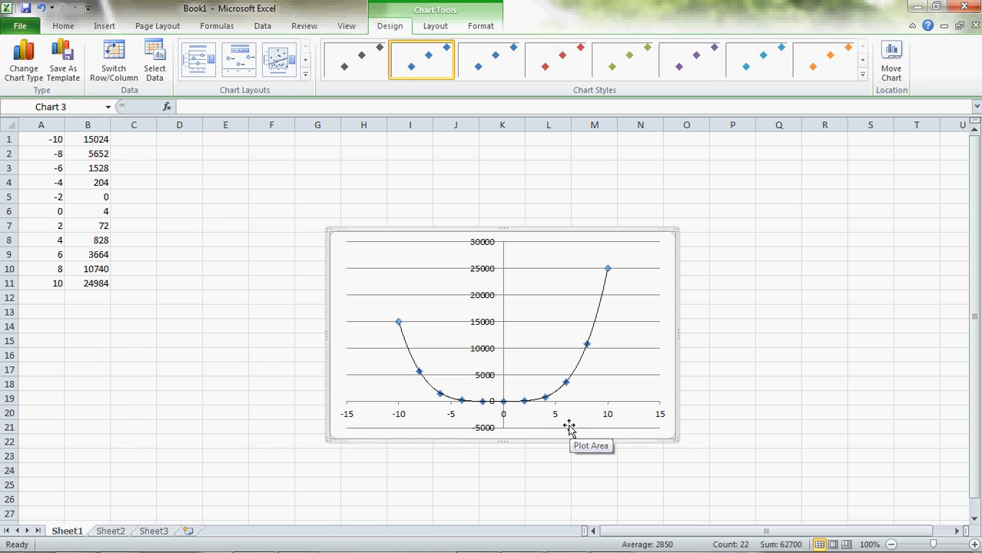
pyautogui.moveTo(458, 402)
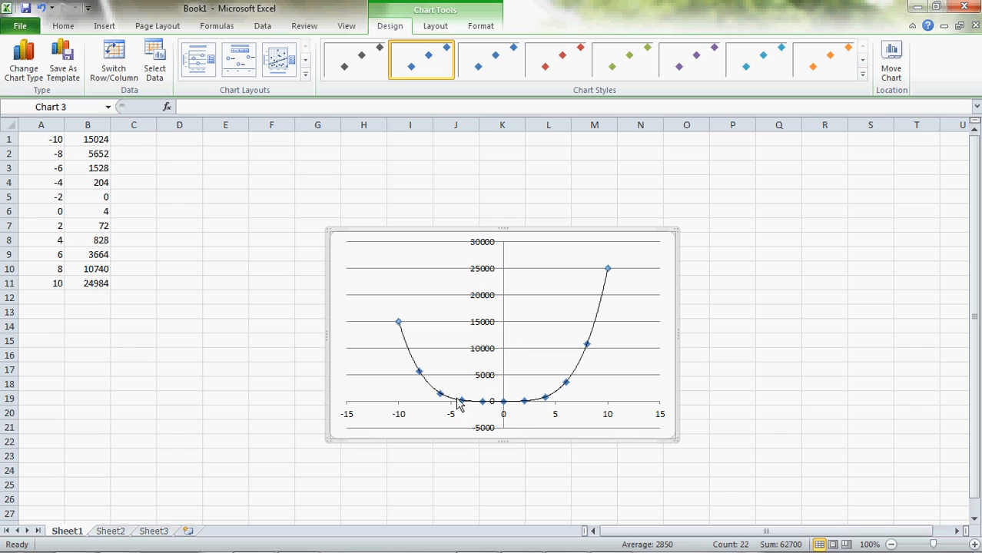
pyautogui.moveTo(544, 415)
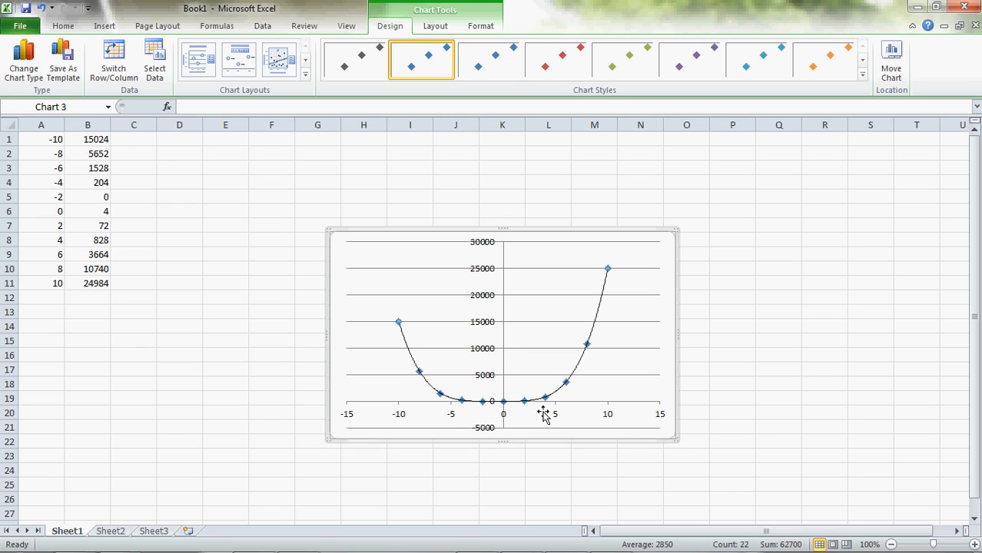
pyautogui.moveTo(547, 415)
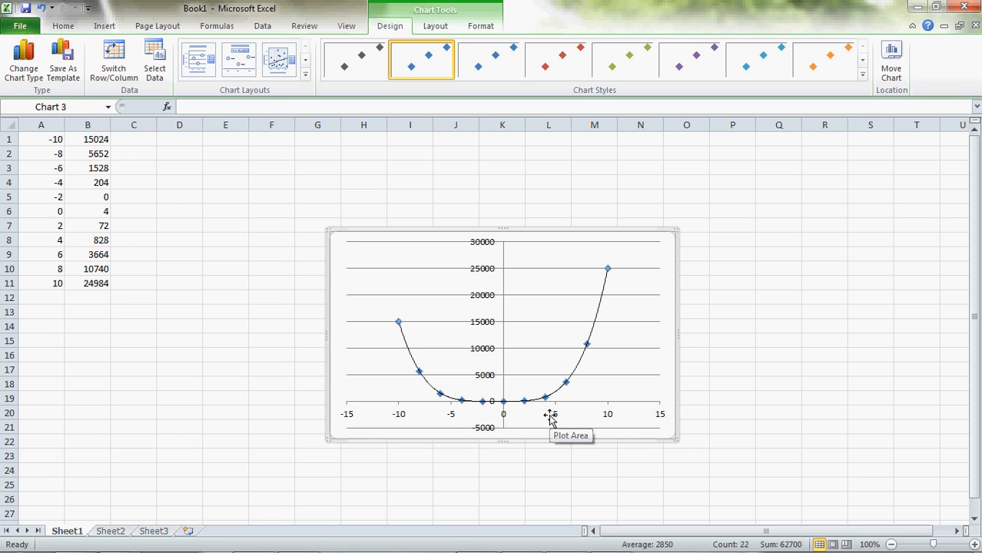
pyautogui.moveTo(507, 412)
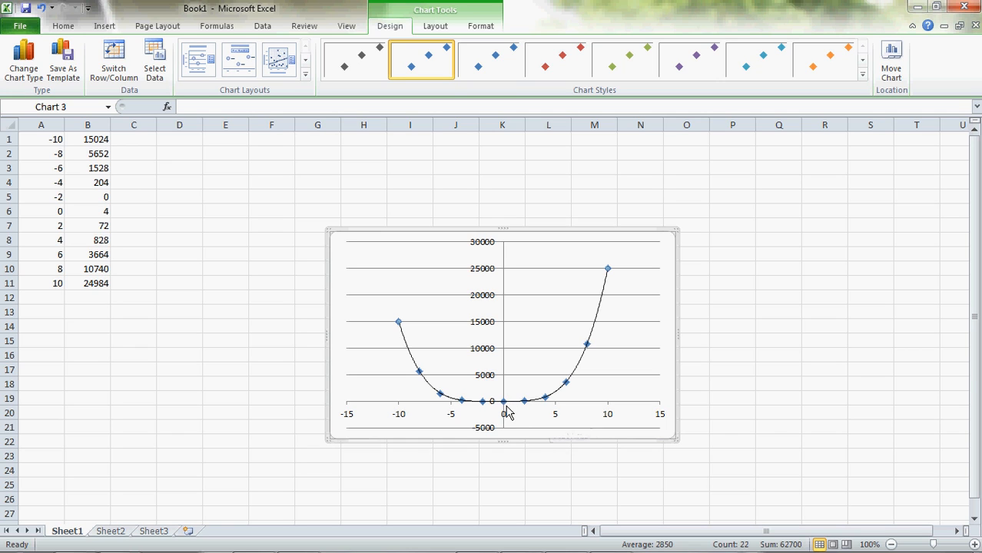
pyautogui.moveTo(495, 401)
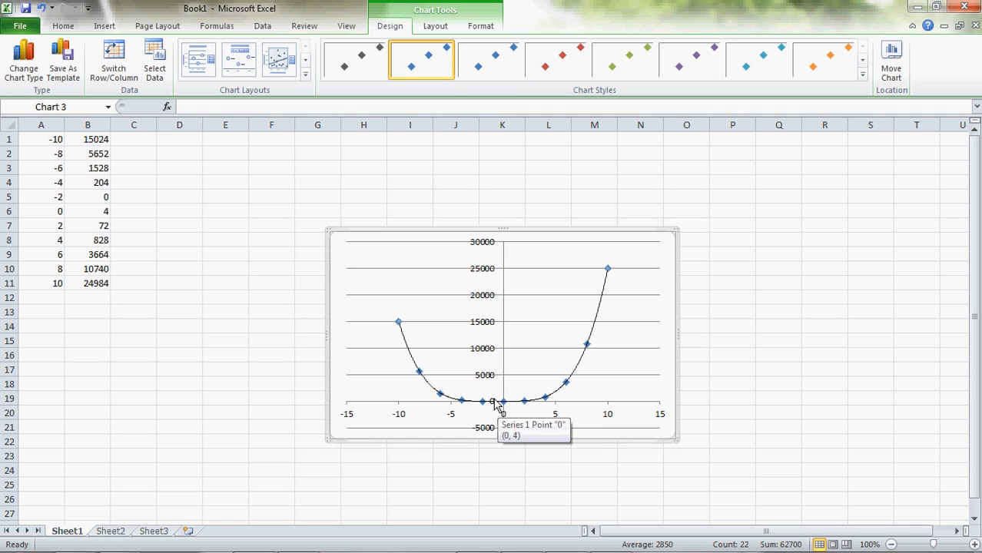
pyautogui.moveTo(486, 381)
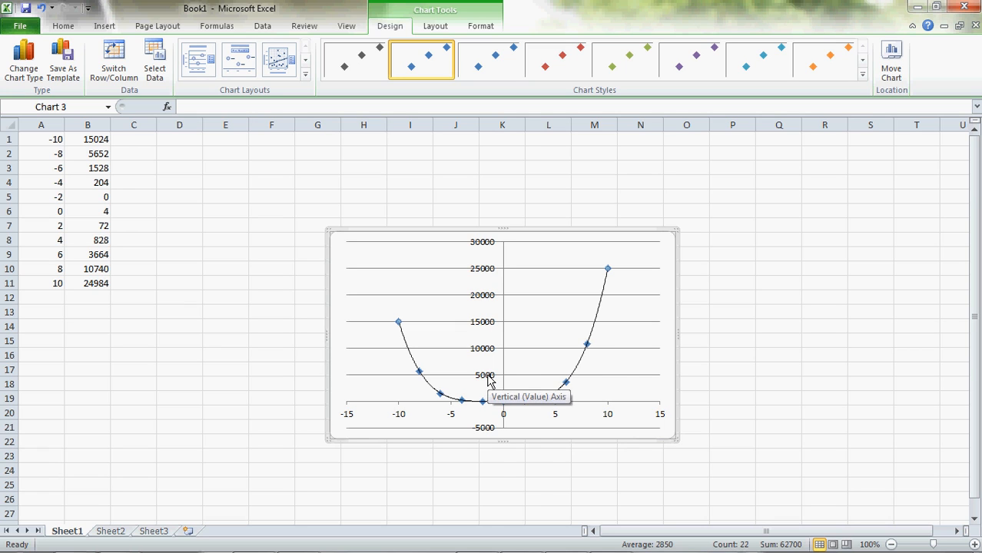
# Step: Bring up the context menu of the chart's vertical value axis
pyautogui.rightClick(485, 376)
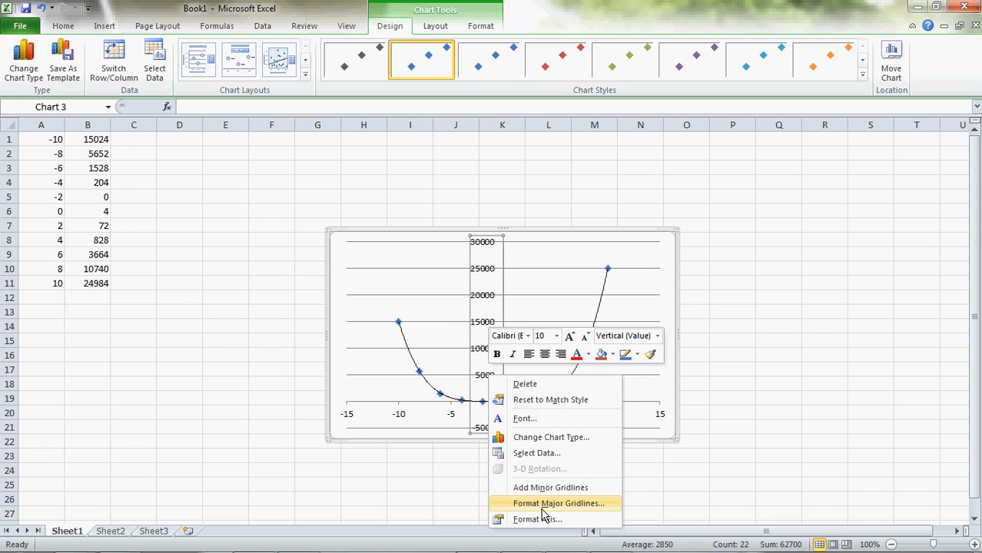
# Step: In Format Axis, switch the vertical axis minimum, maximum and major unit to Fixed
pyautogui.click(536, 519)
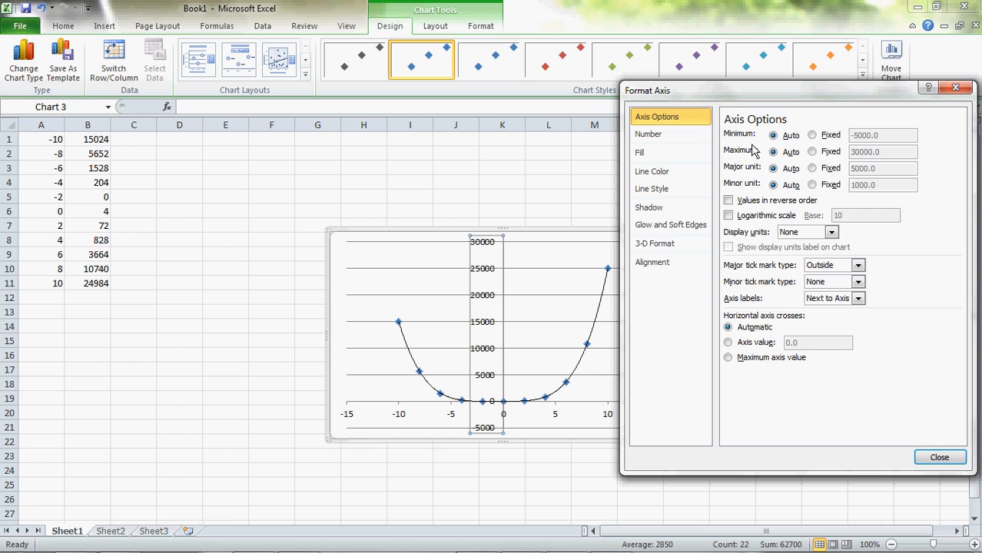
pyautogui.moveTo(714, 237)
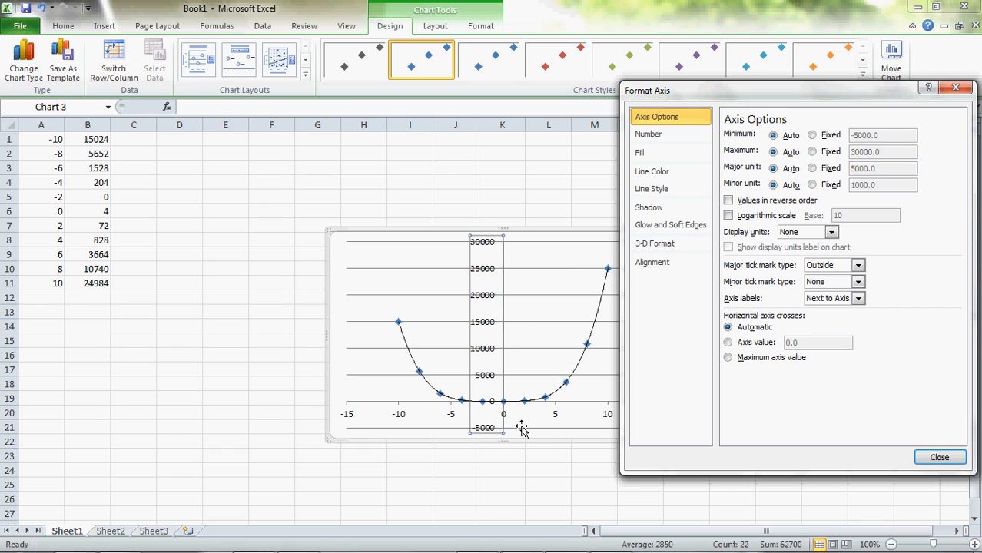
pyautogui.moveTo(498, 440)
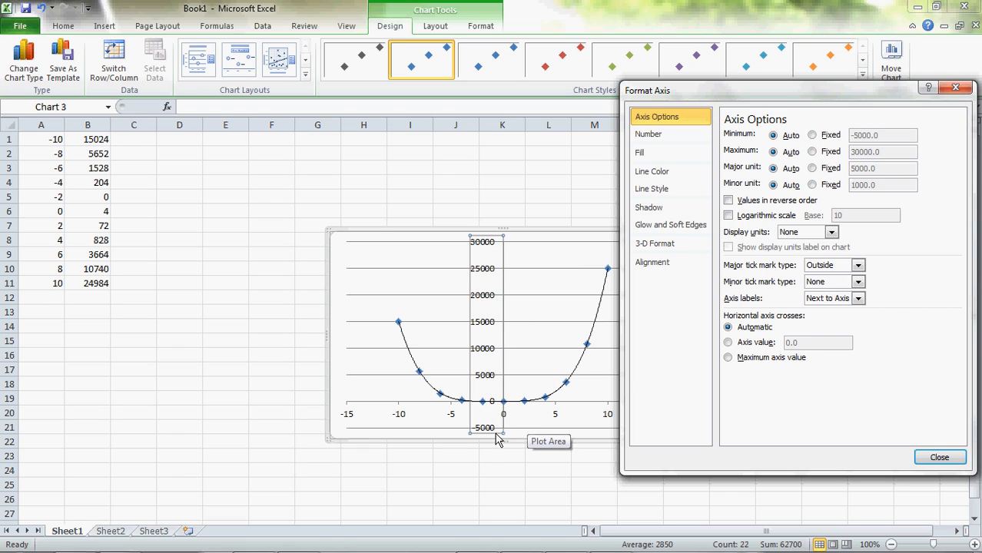
pyautogui.moveTo(492, 384)
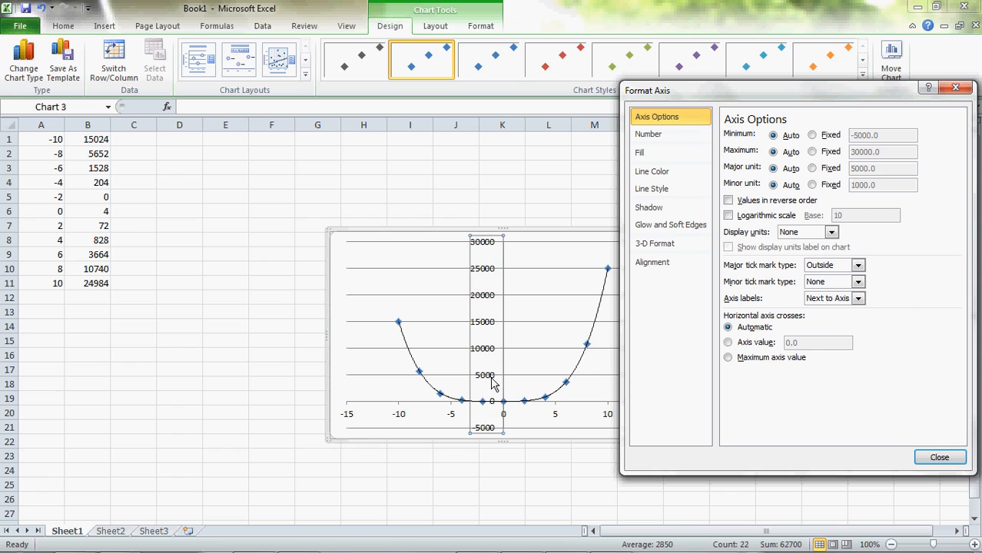
pyautogui.moveTo(542, 443)
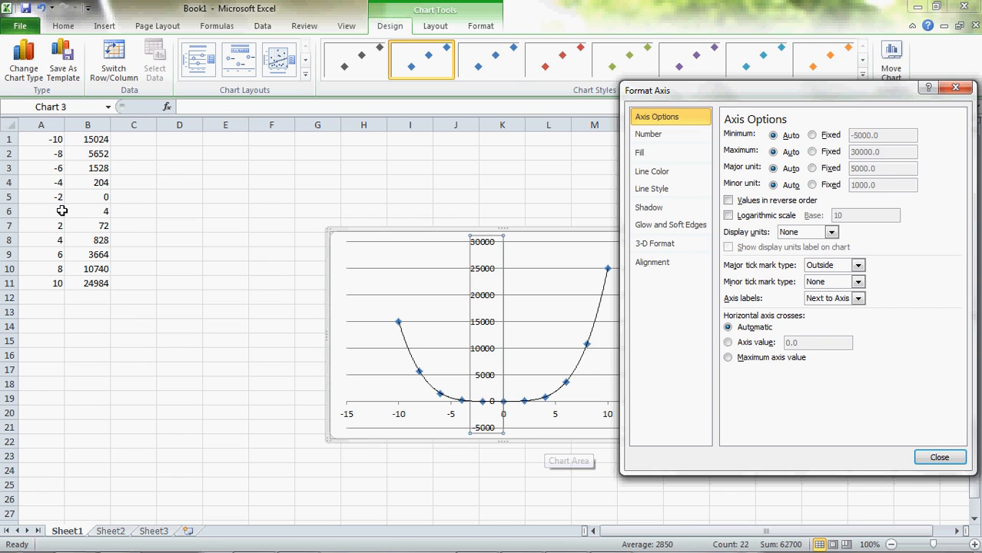
pyautogui.moveTo(102, 240)
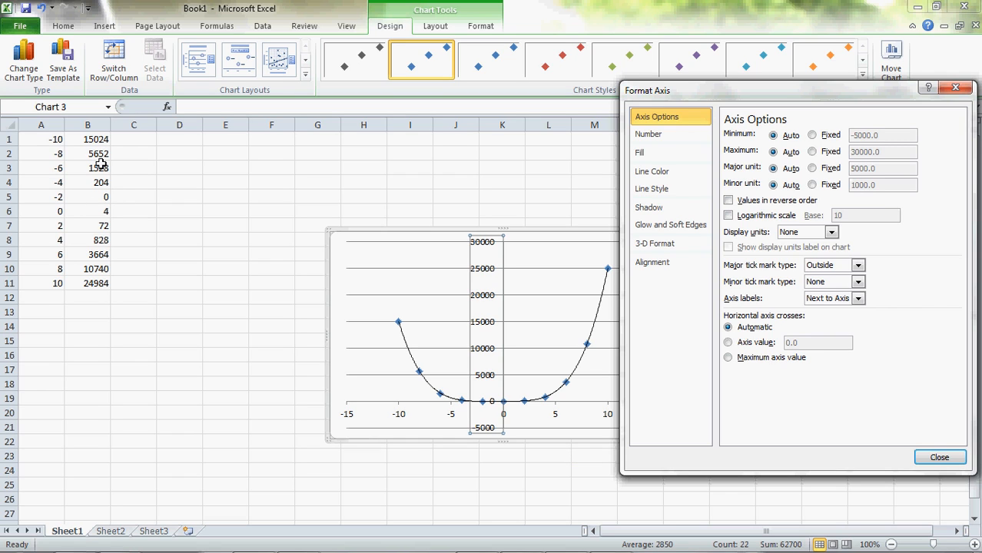
pyautogui.moveTo(110, 274)
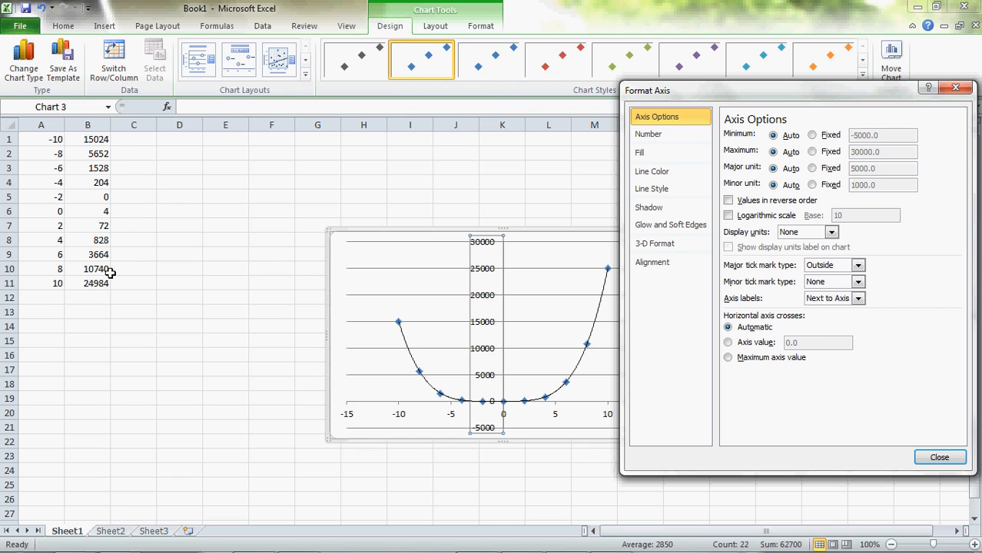
pyautogui.moveTo(99, 163)
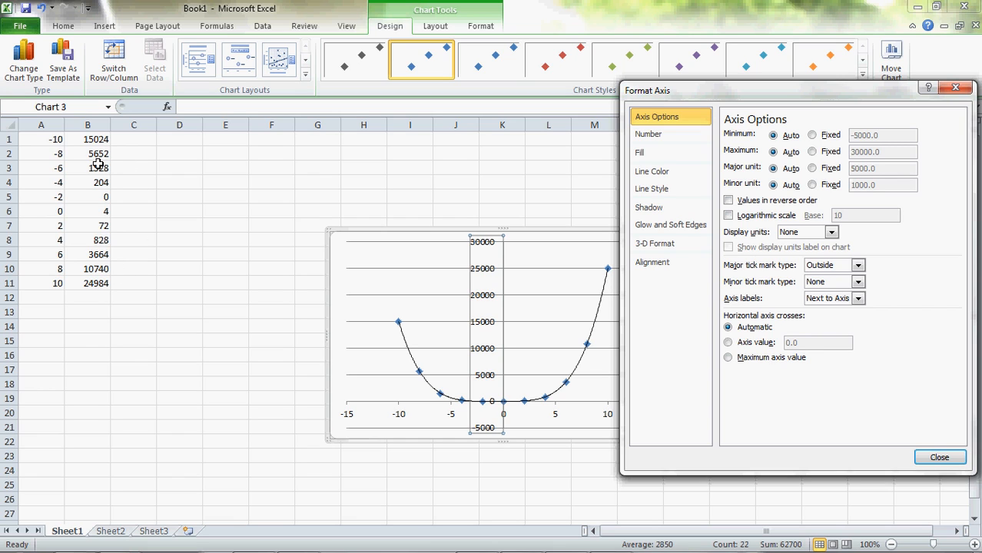
pyautogui.click(812, 135)
pyautogui.write('-10')
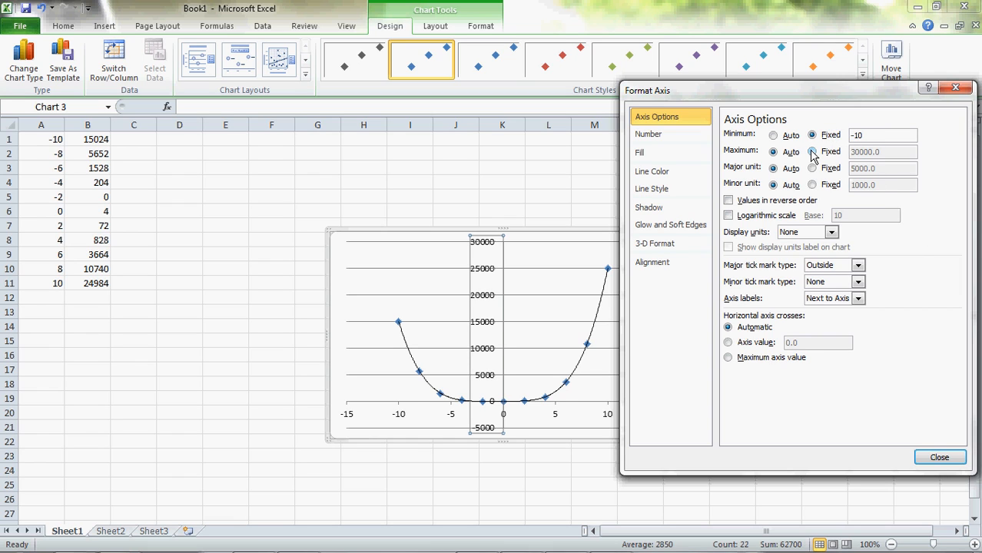
pyautogui.click(812, 152)
pyautogui.write('5000')
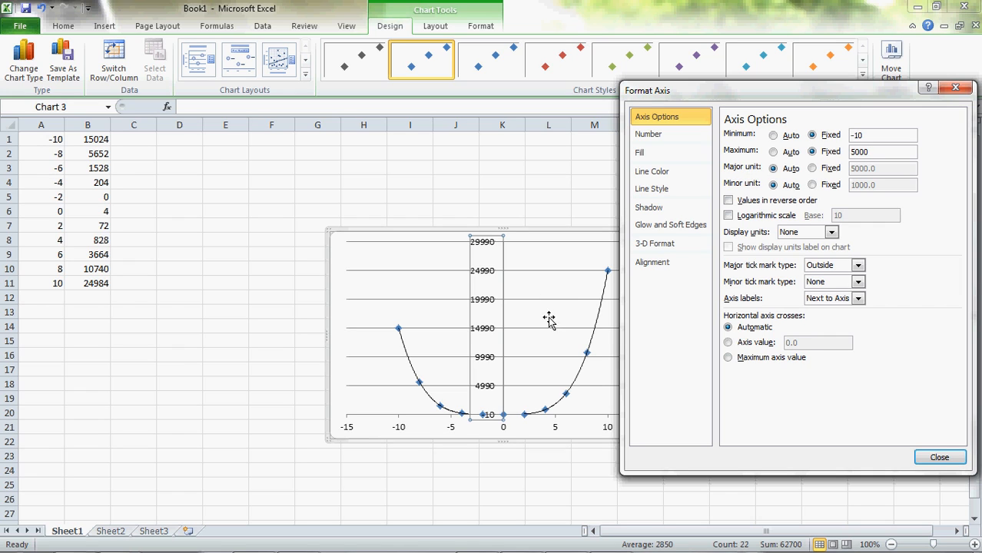
pyautogui.moveTo(540, 393)
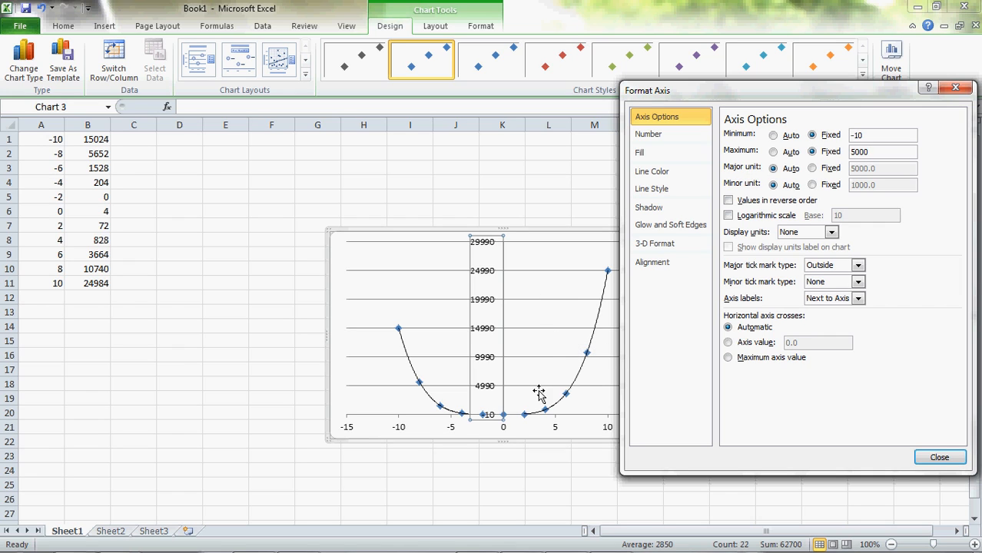
pyautogui.click(812, 168)
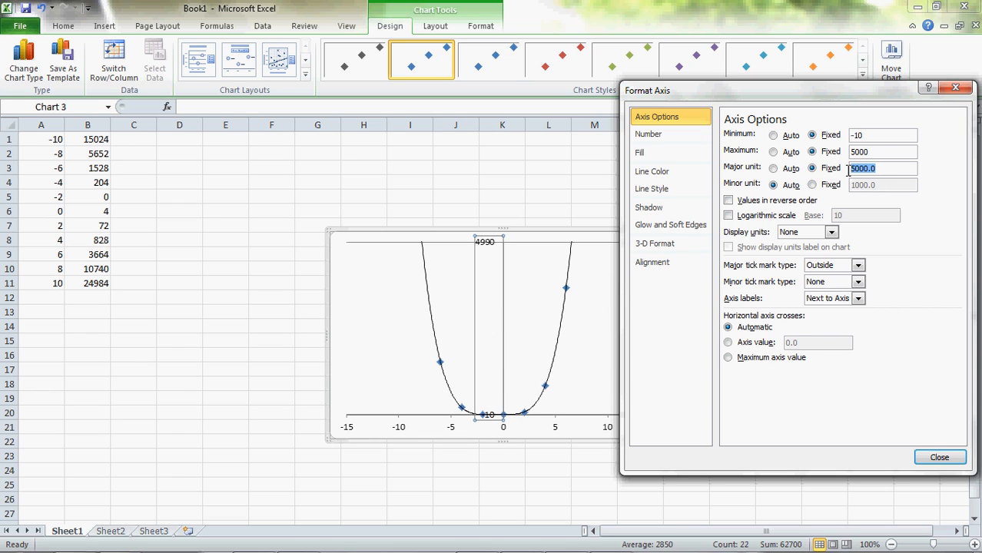
# Step: Set the vertical axis to run from -10 to 100 with a major unit of 50
pyautogui.write('100')
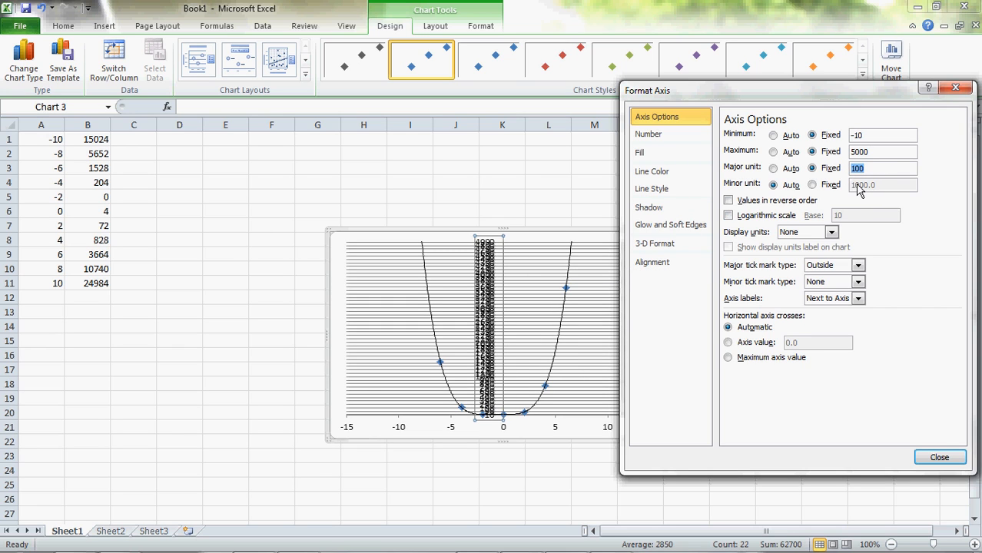
pyautogui.write('500')
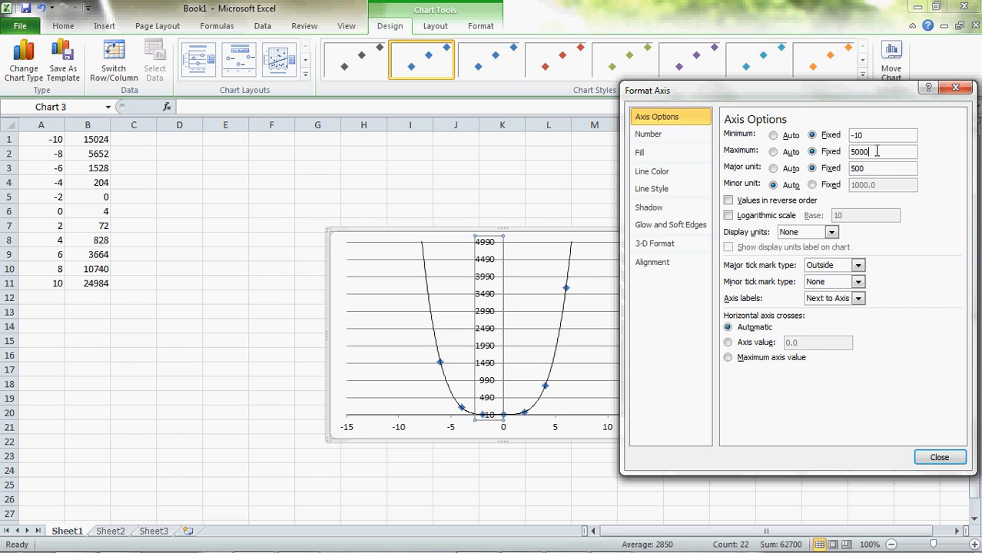
pyautogui.moveTo(612, 269)
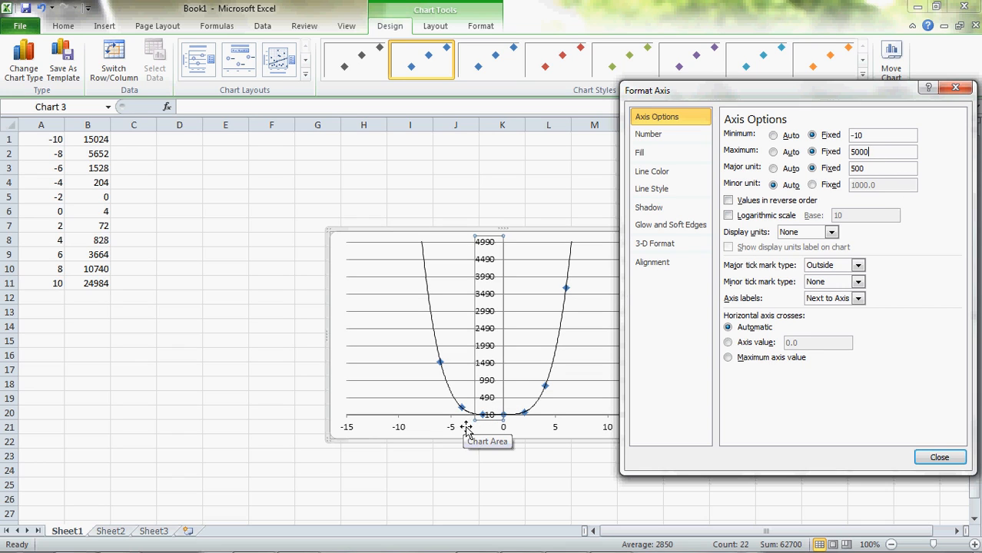
pyautogui.moveTo(491, 437)
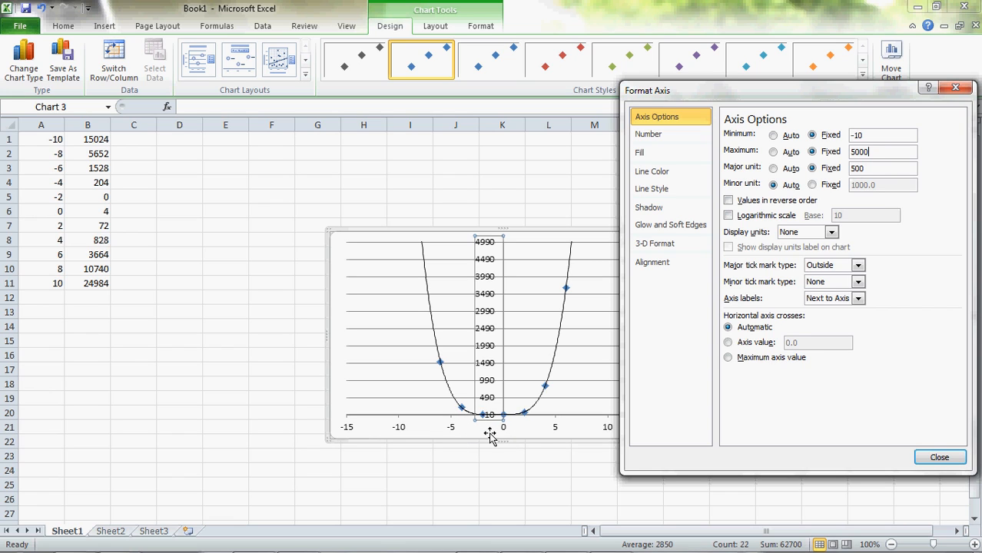
pyautogui.moveTo(482, 406)
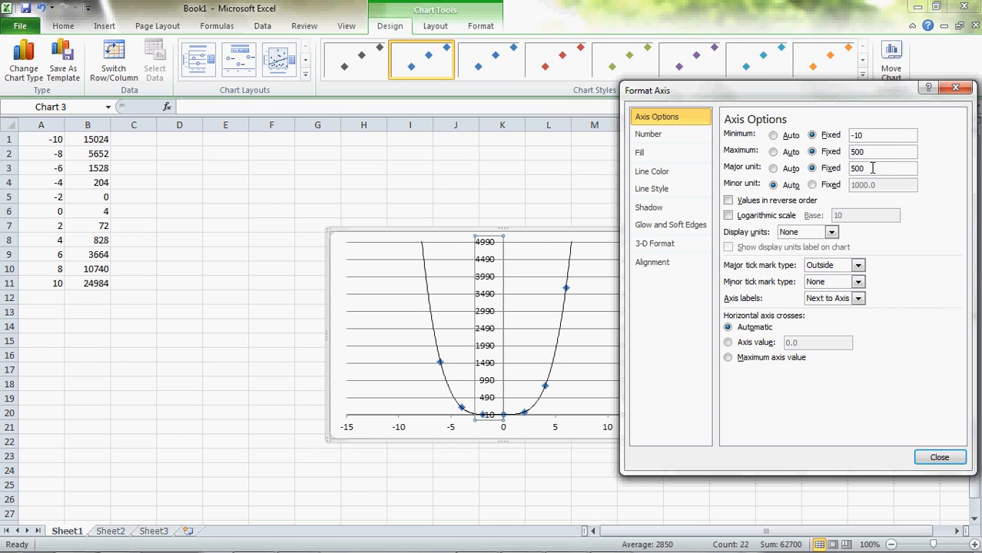
pyautogui.write('50')
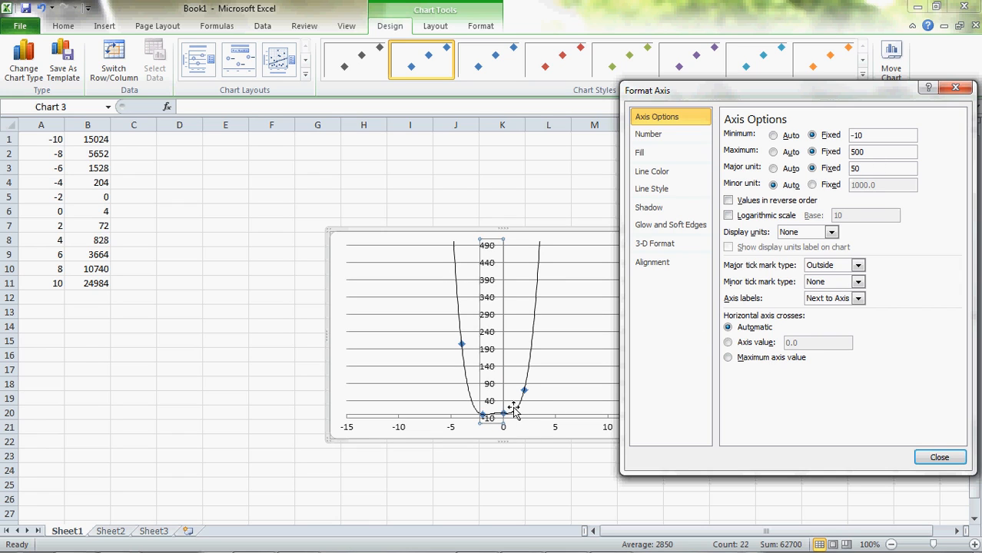
pyautogui.moveTo(468, 424)
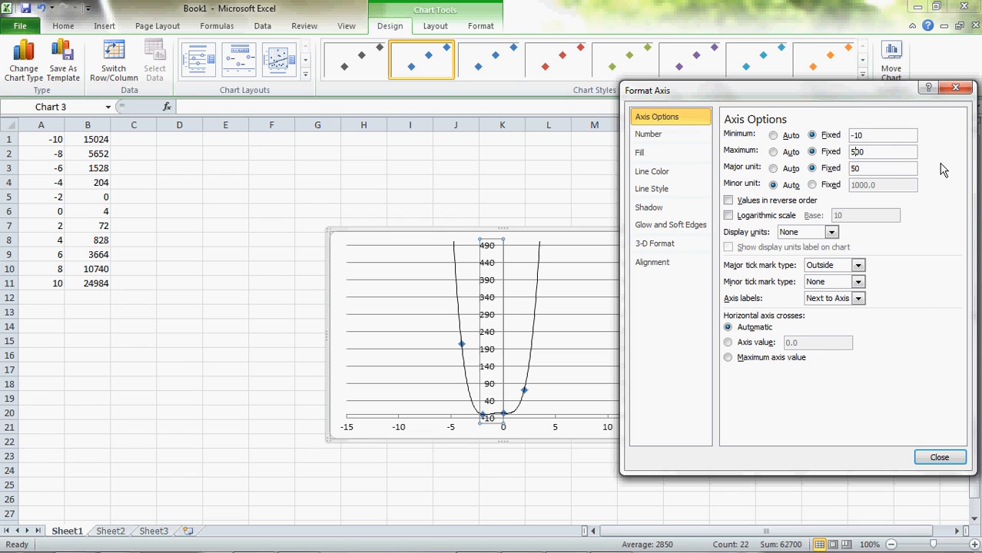
pyautogui.write('100')
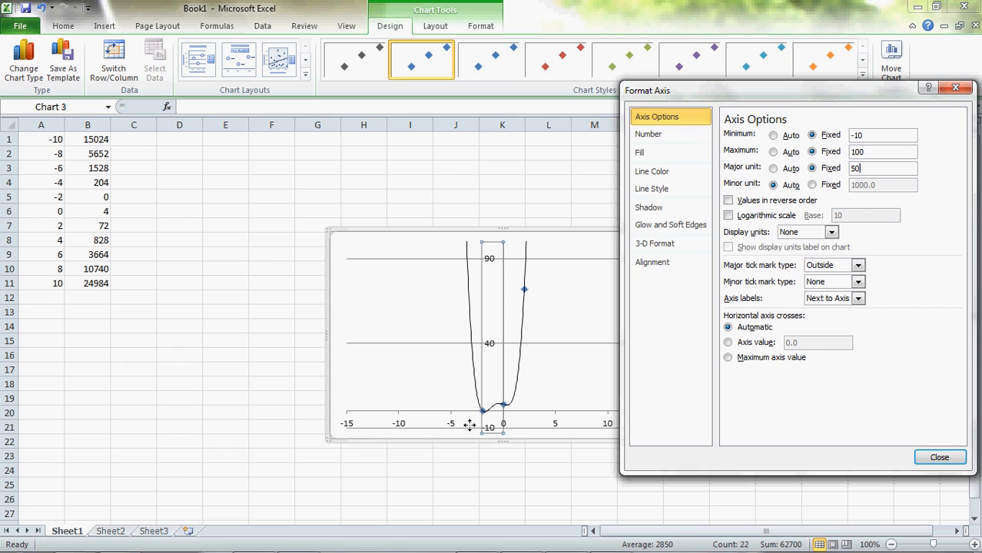
pyautogui.moveTo(498, 412)
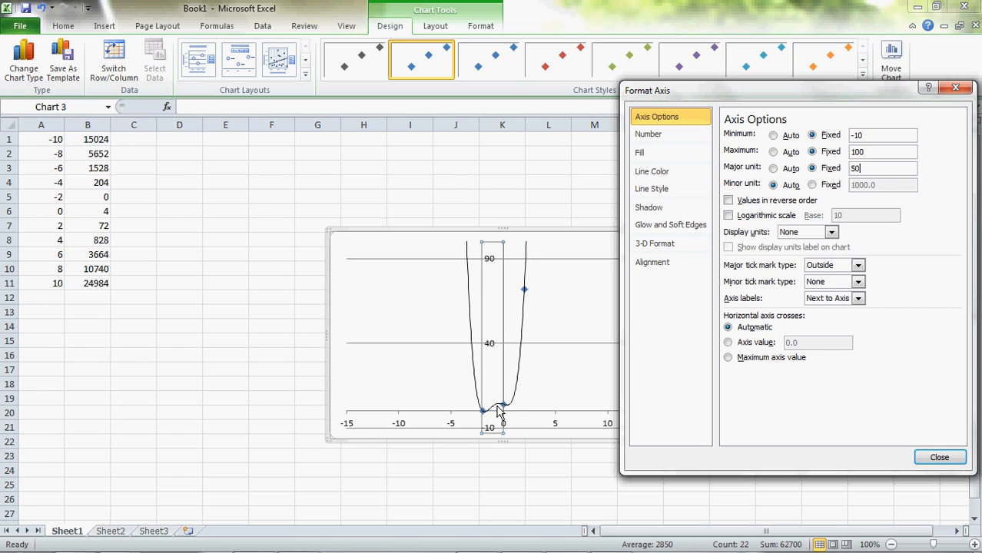
pyautogui.moveTo(554, 449)
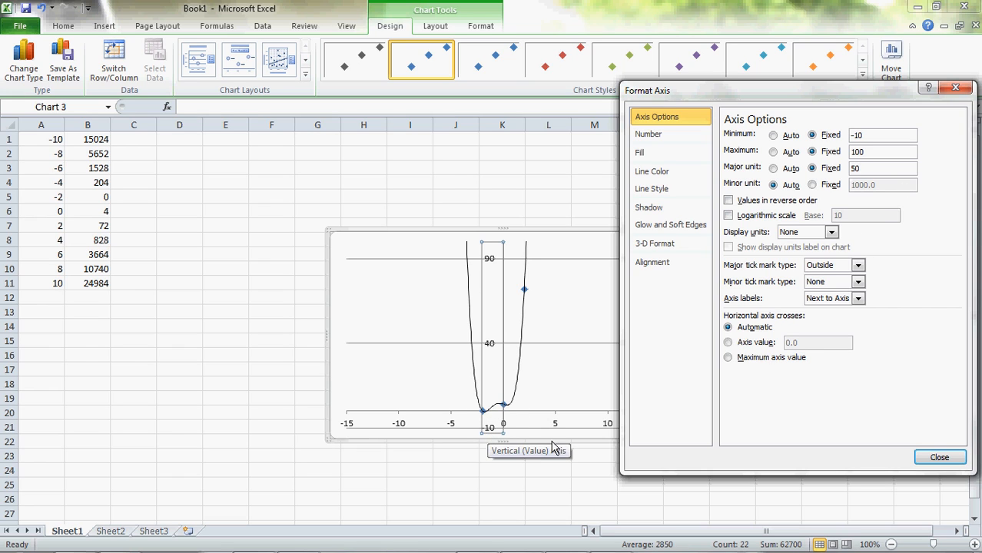
pyautogui.click(940, 459)
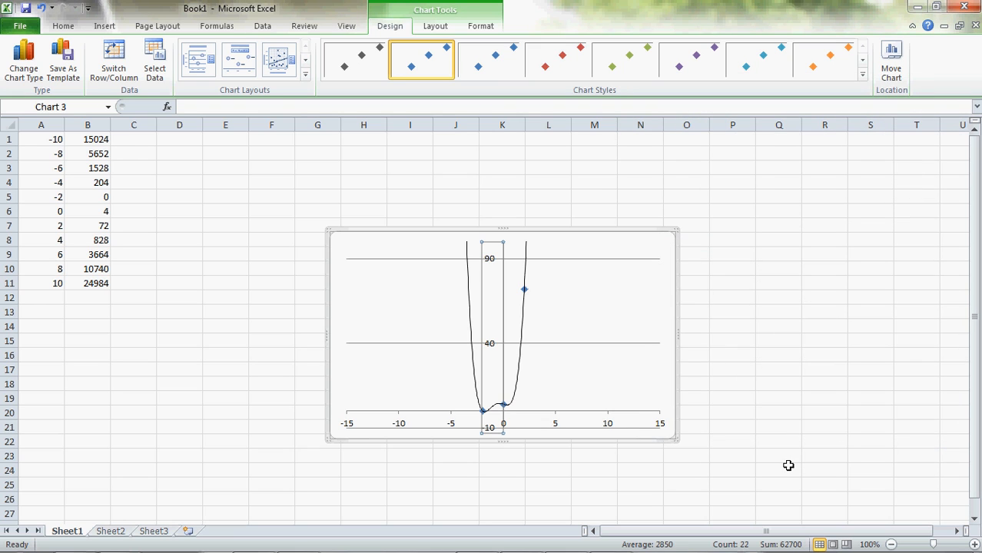
pyautogui.moveTo(385, 341)
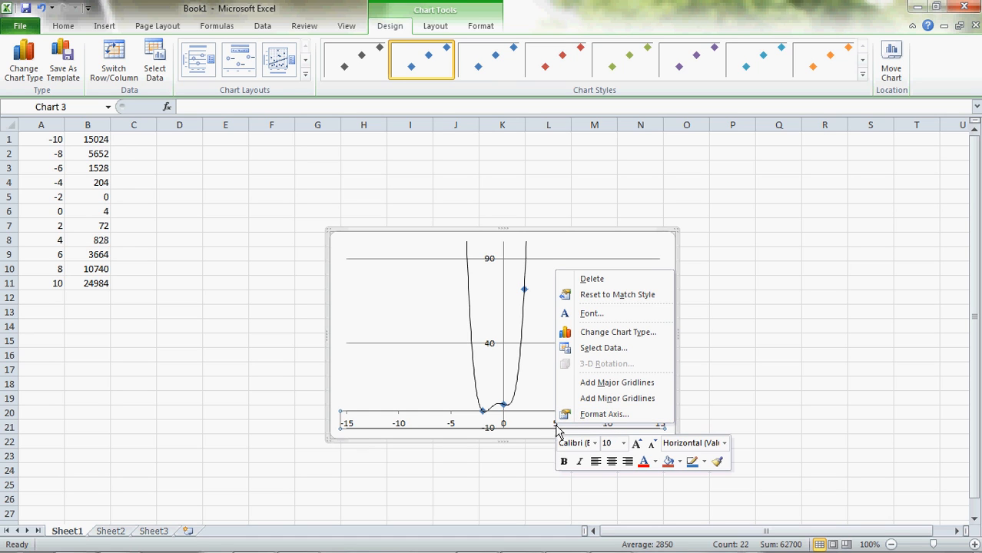
# Step: Set the horizontal axis to fixed -5 to 5 with major unit 5 and close Format Axis
pyautogui.click(604, 415)
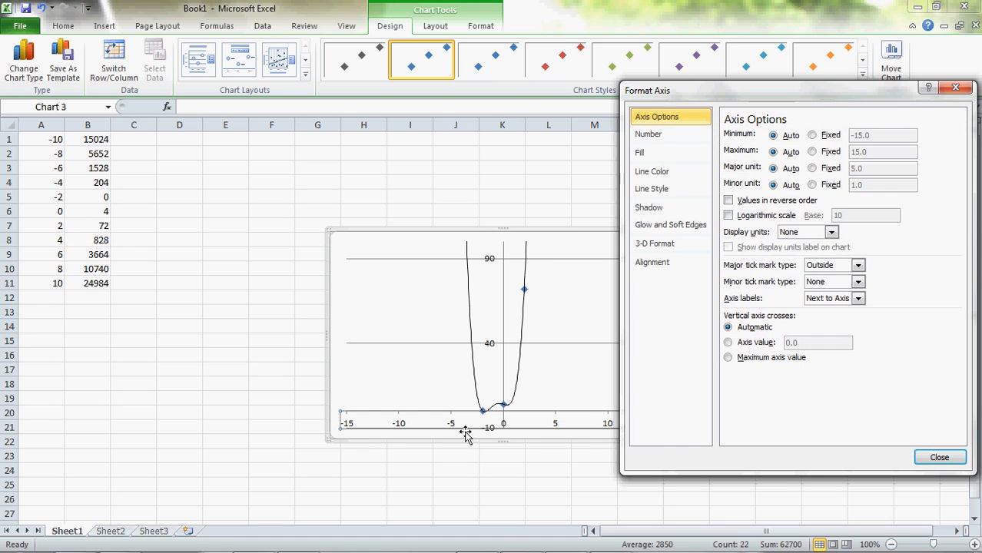
pyautogui.moveTo(443, 408)
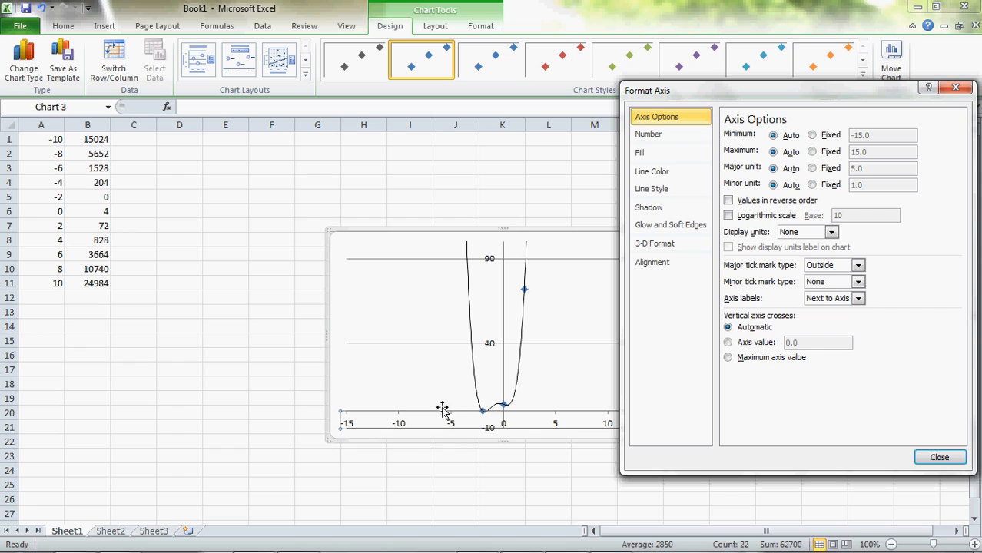
pyautogui.click(811, 135)
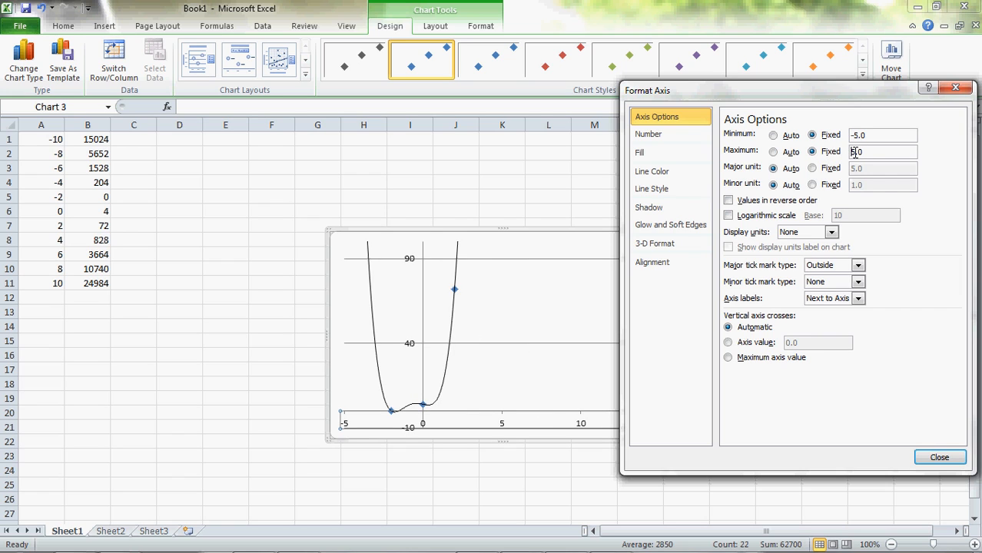
pyautogui.write('5.0')
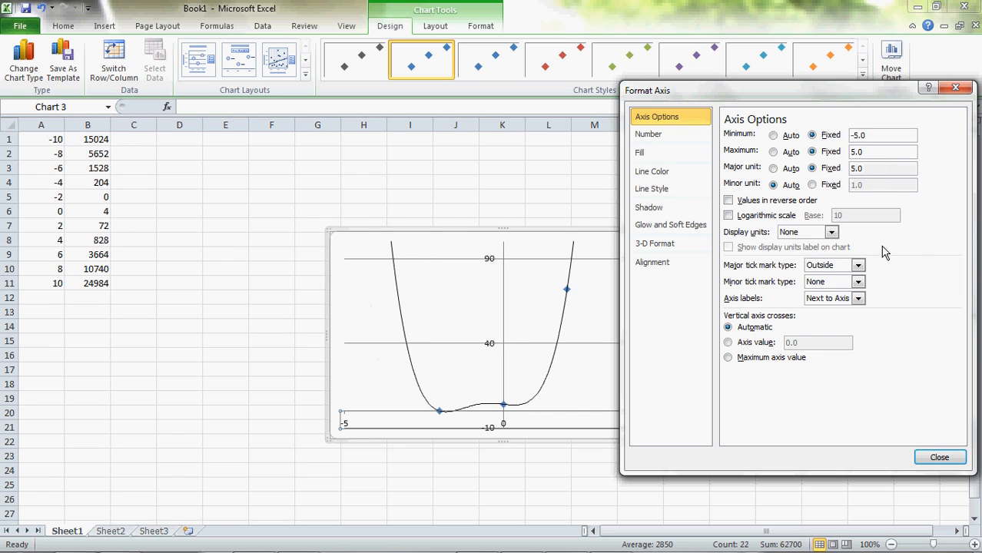
pyautogui.moveTo(424, 421)
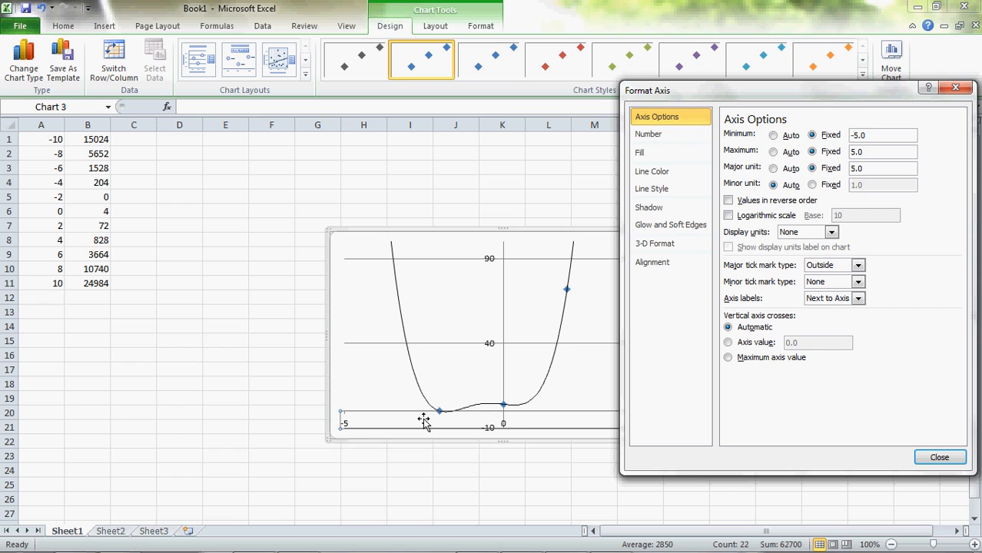
pyautogui.moveTo(572, 384)
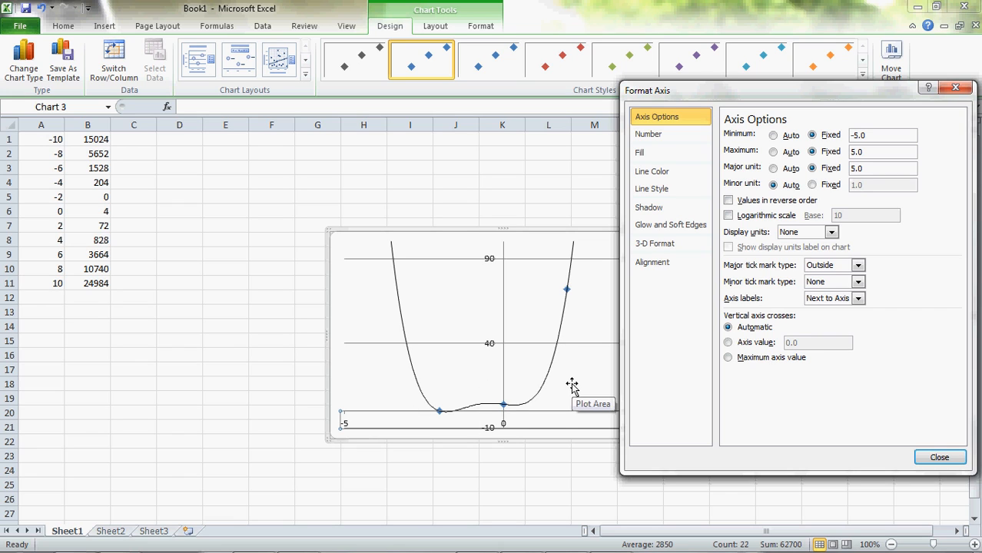
pyautogui.moveTo(461, 335)
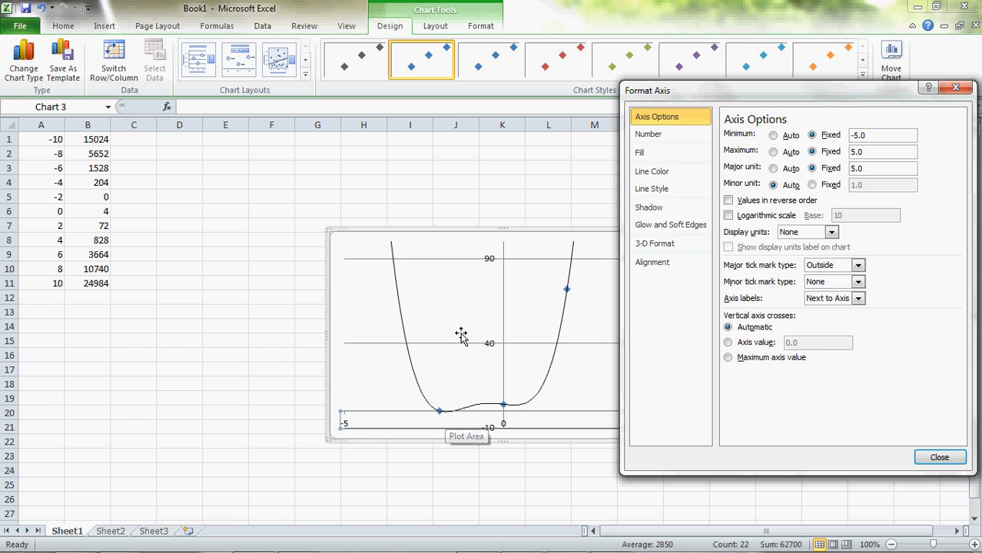
pyautogui.click(939, 459)
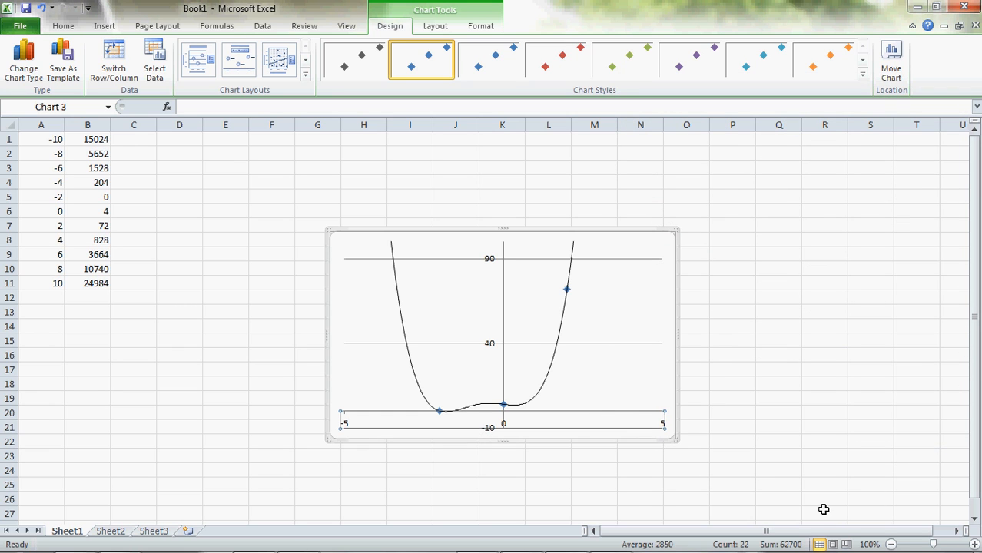
pyautogui.moveTo(536, 259)
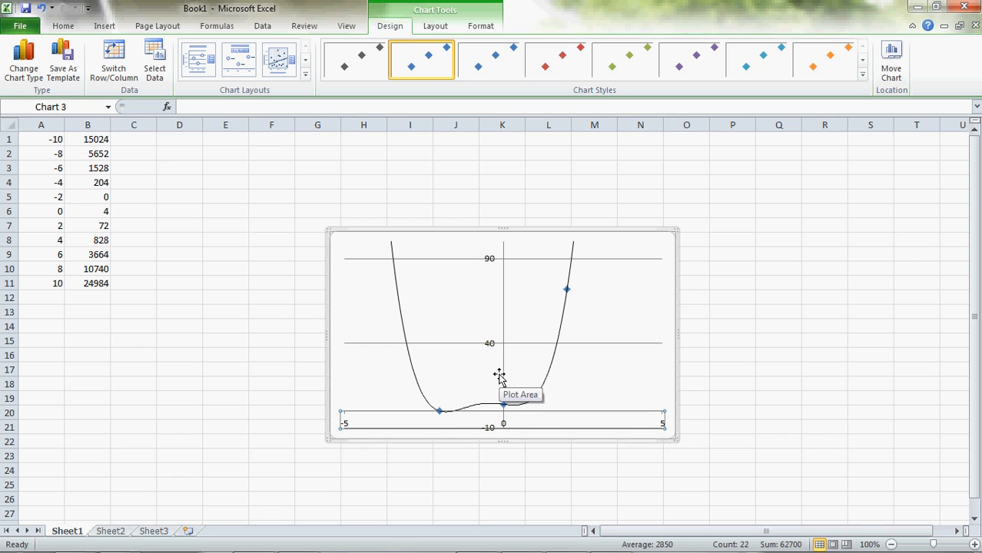
pyautogui.moveTo(495, 283)
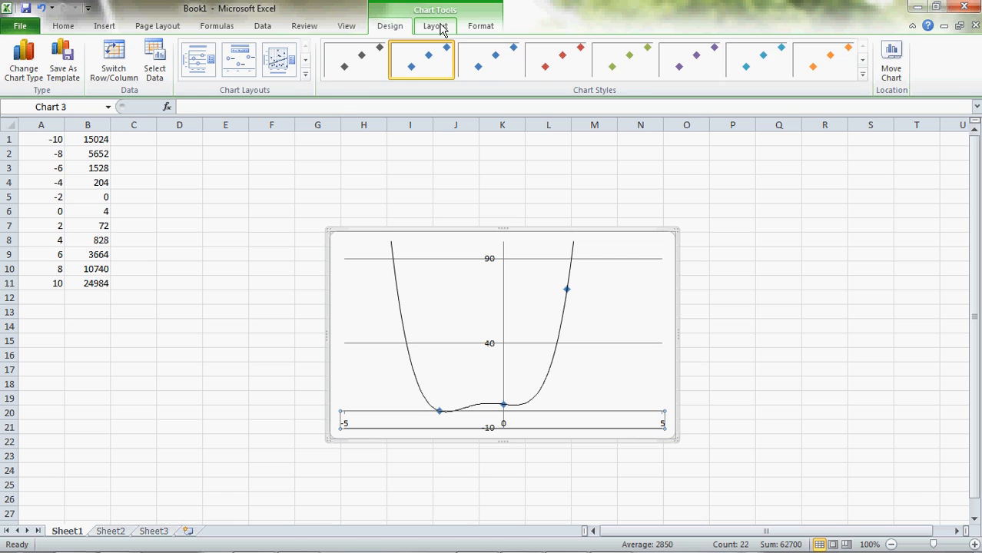
# Step: Add a chart title above the scatter chart reading 'Number 1'
pyautogui.click(435, 25)
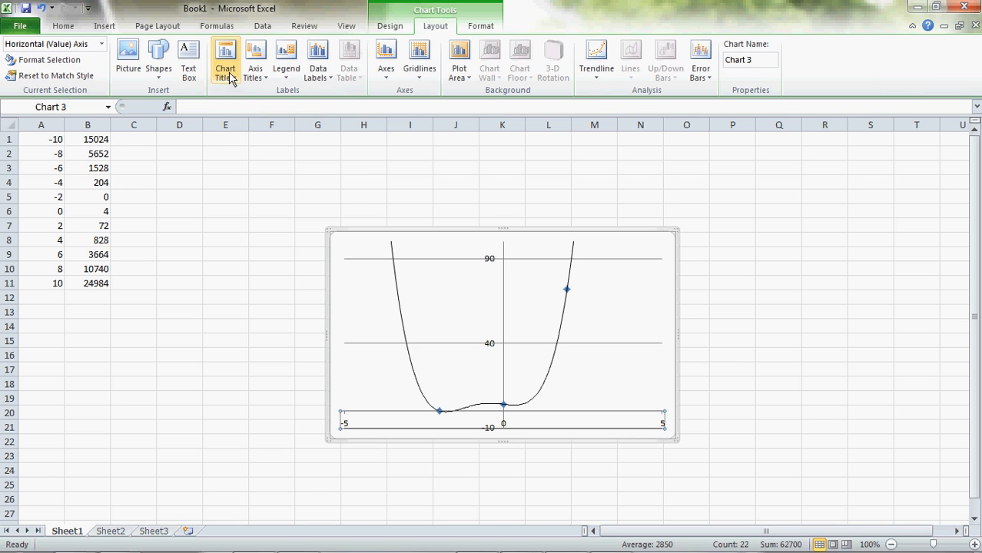
pyautogui.click(224, 61)
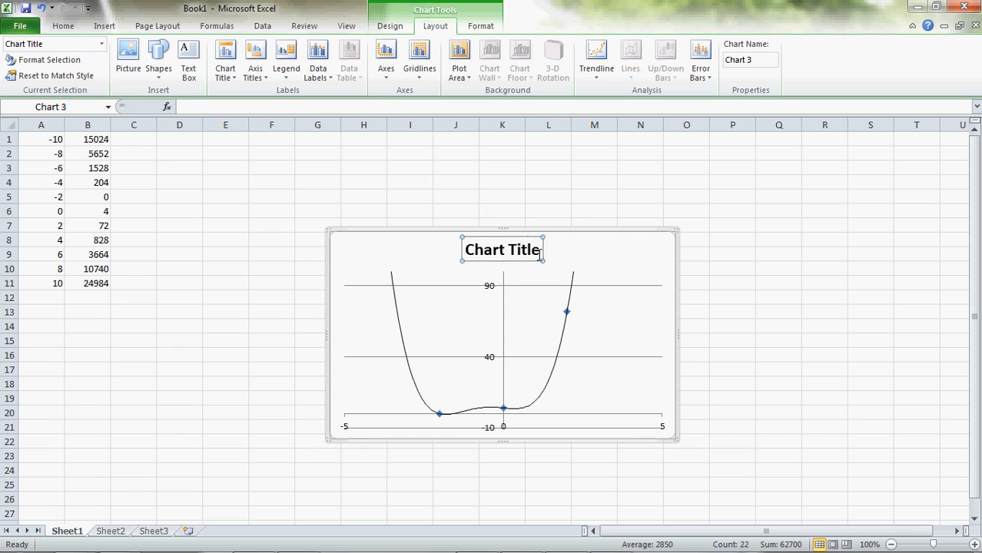
pyautogui.doubleClick(503, 249)
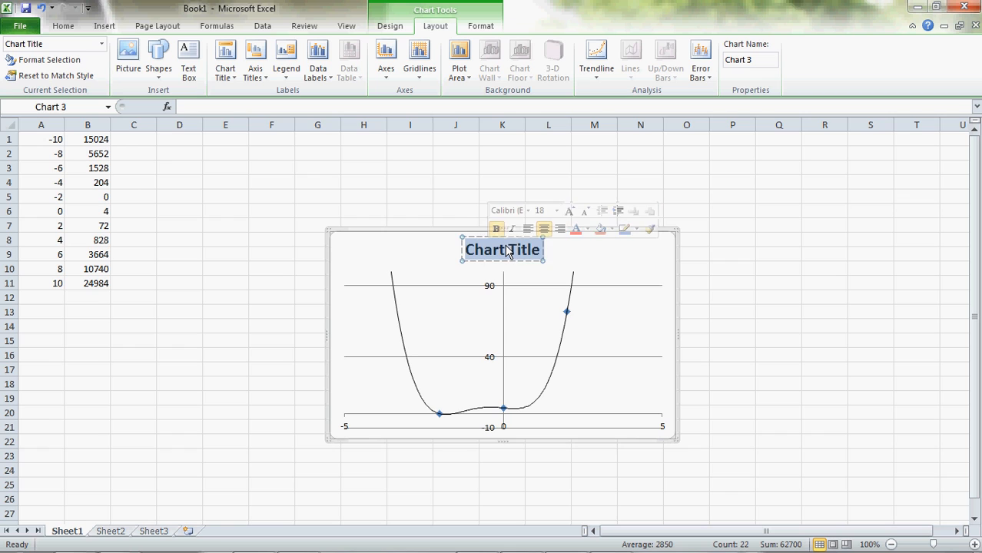
pyautogui.write('Number 1')
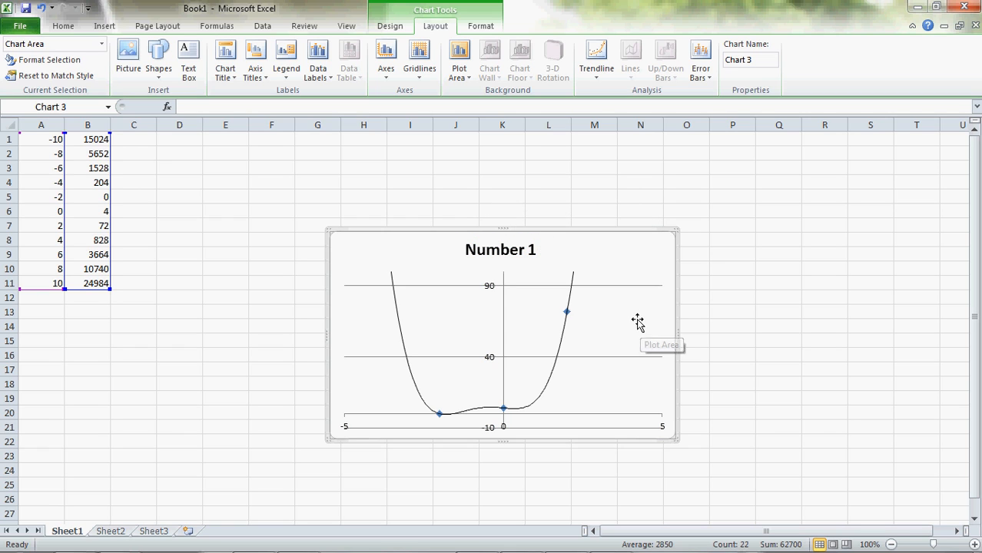
pyautogui.moveTo(613, 249)
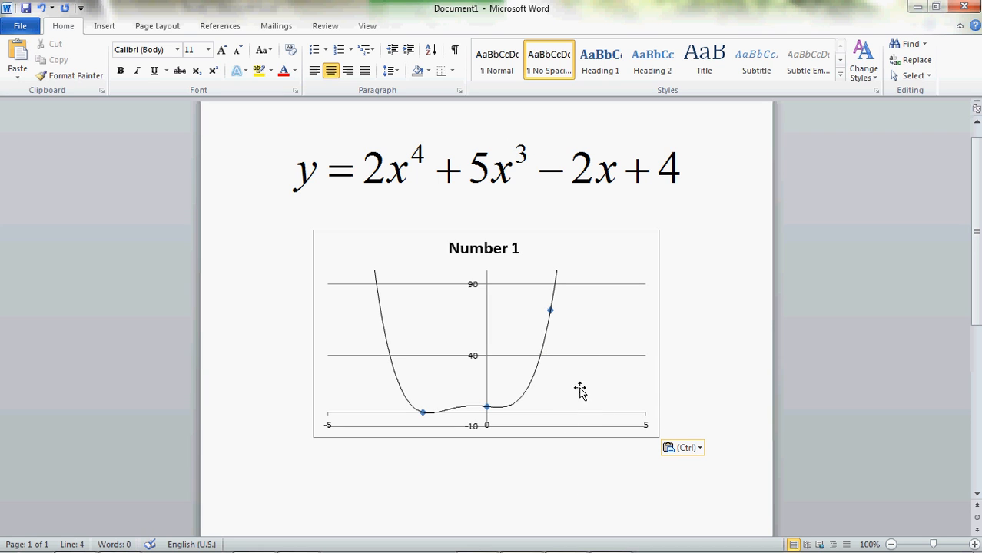
# Step: Scroll down the Word page to view the pasted 'Number 1' chart beneath the equation
pyautogui.scroll(-3)
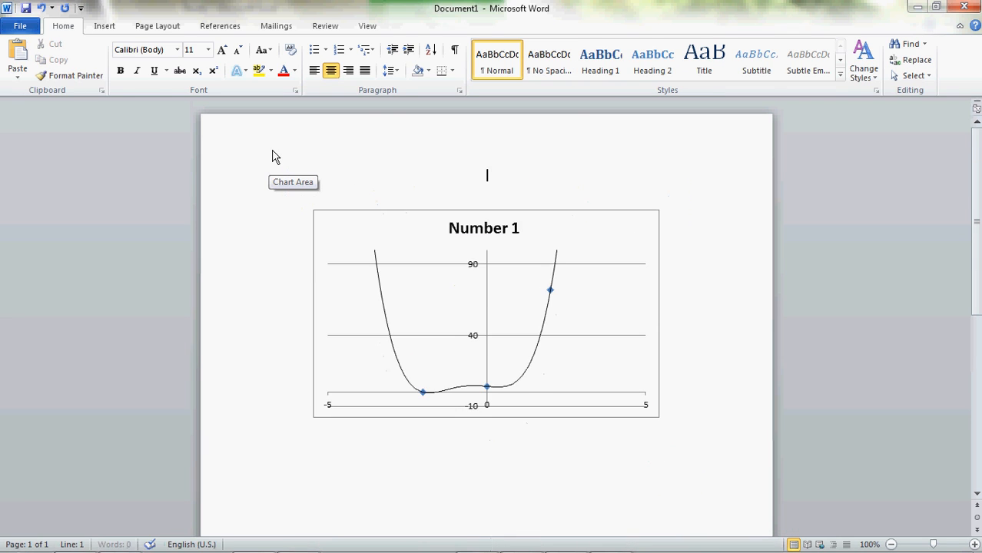
pyautogui.moveTo(673, 203)
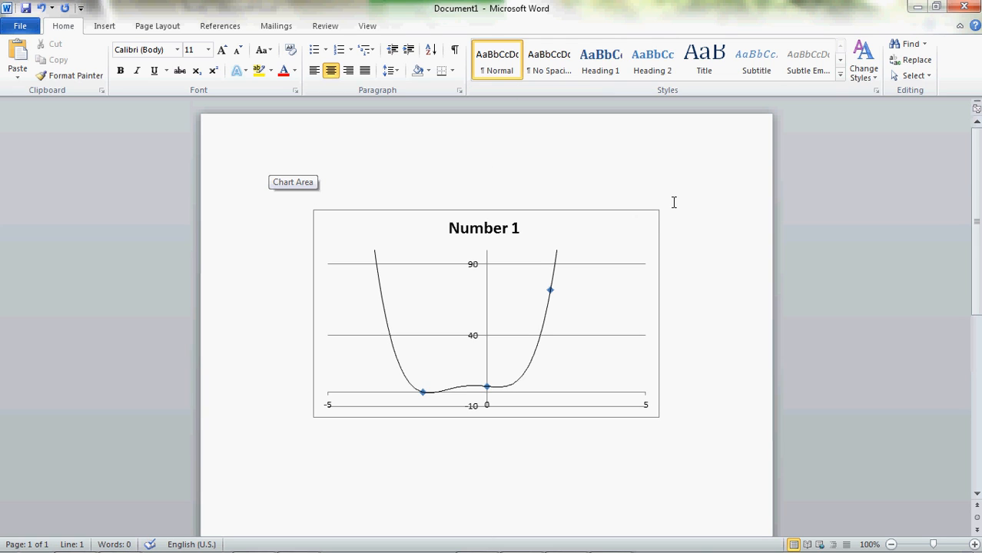
pyautogui.moveTo(513, 144)
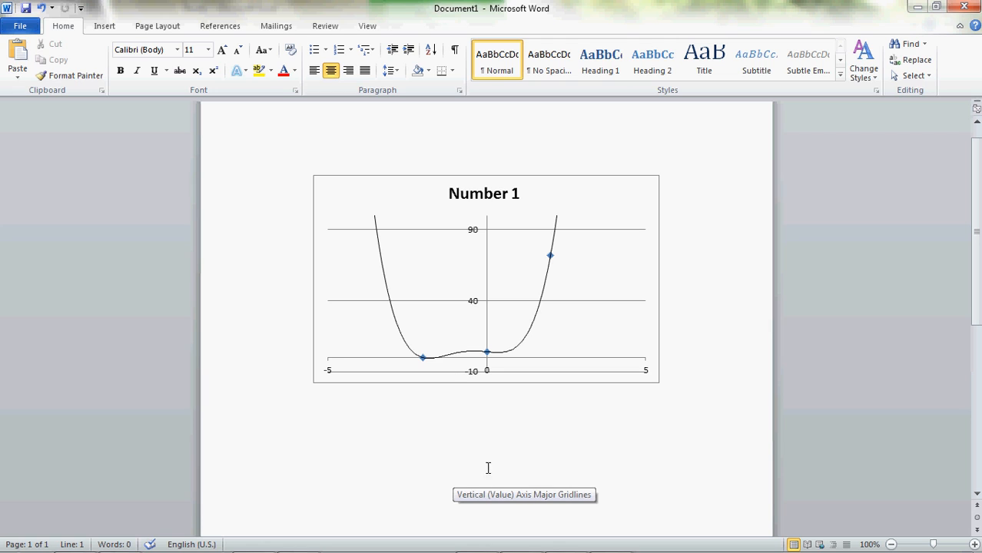
pyautogui.moveTo(492, 275)
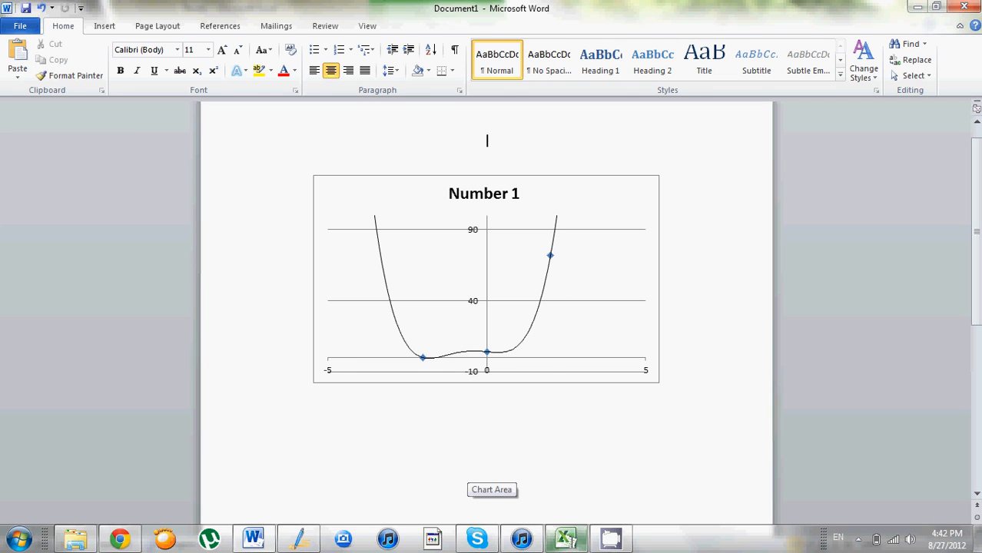
# Step: Return to the Excel workbook, deselect the chart and view the empty Sheet2 and Sheet3
pyautogui.click(566, 538)
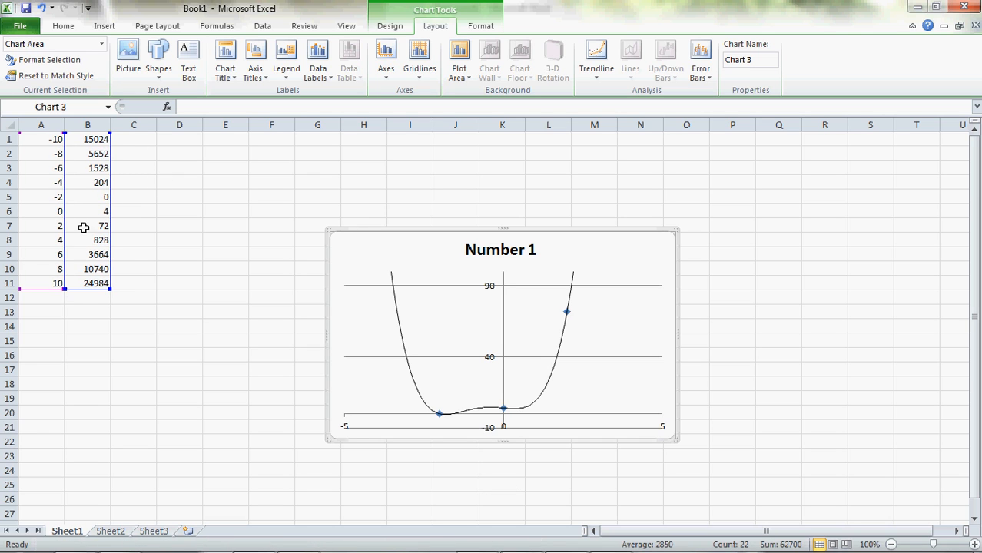
pyautogui.moveTo(440, 219)
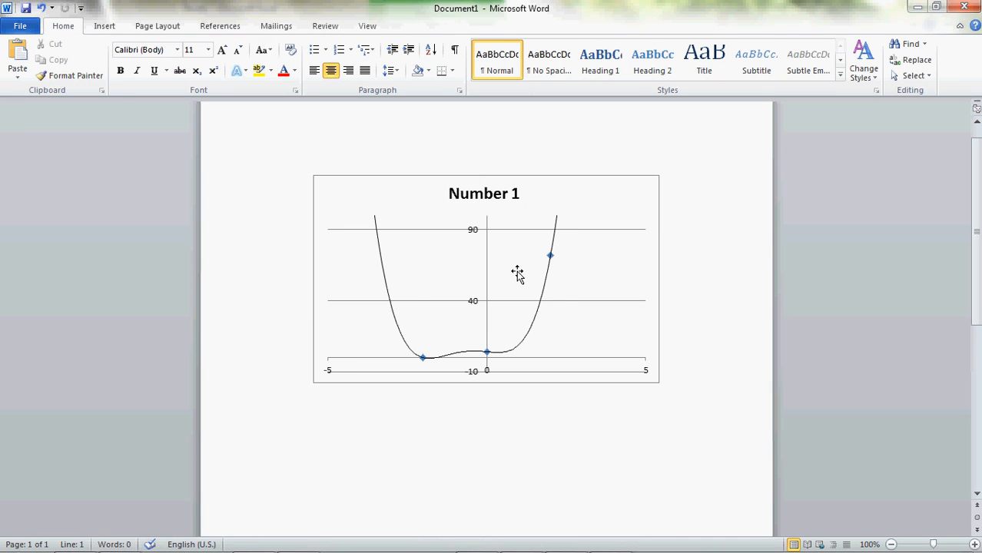
pyautogui.moveTo(518, 273)
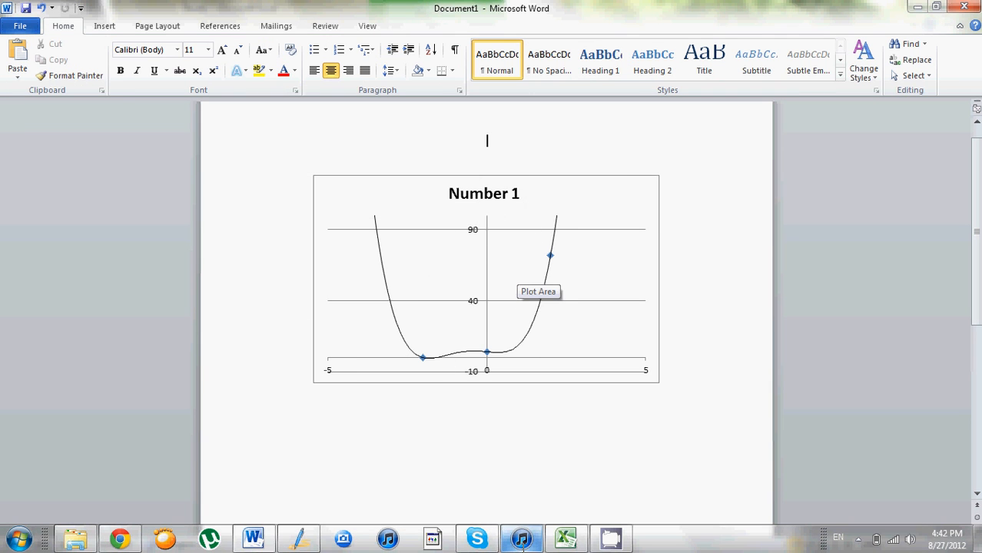
pyautogui.click(566, 538)
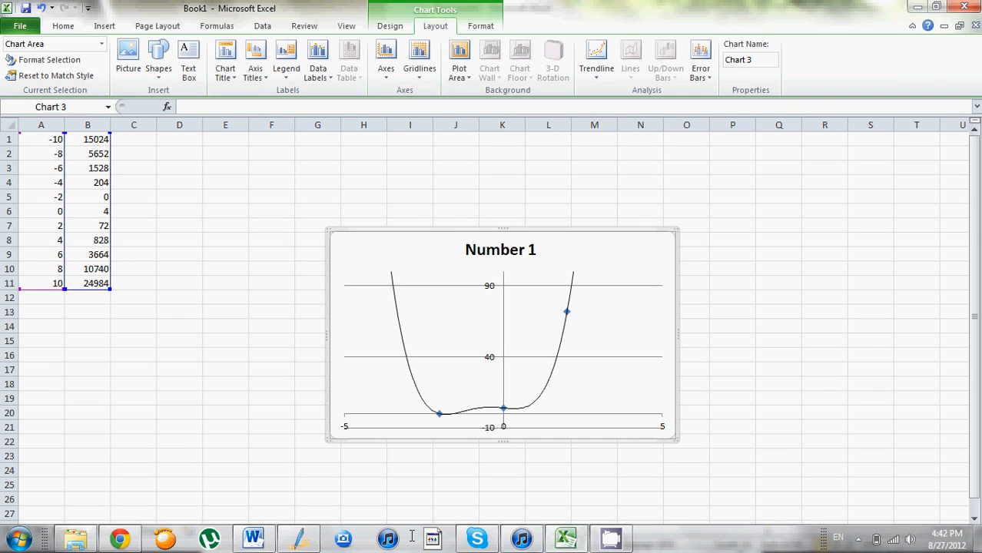
pyautogui.click(178, 353)
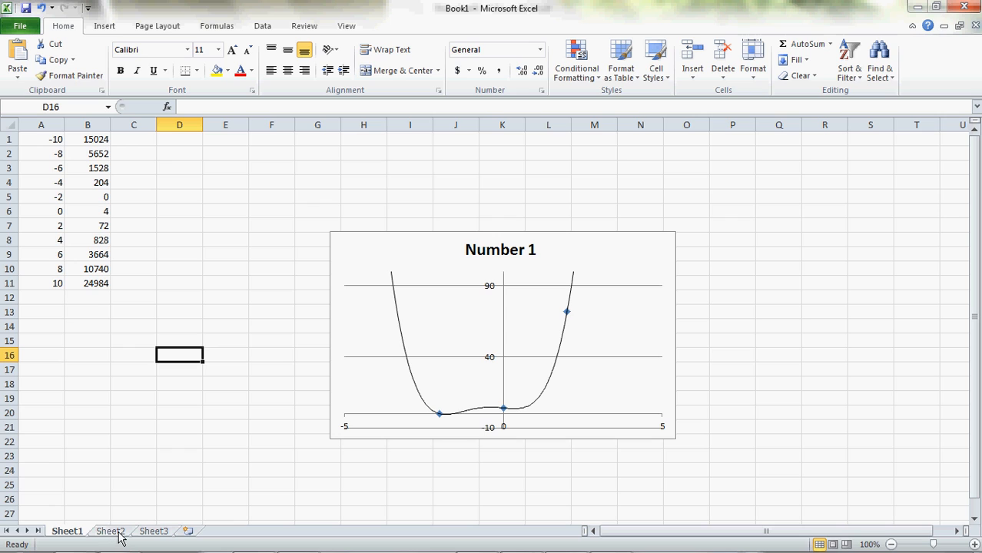
pyautogui.click(111, 532)
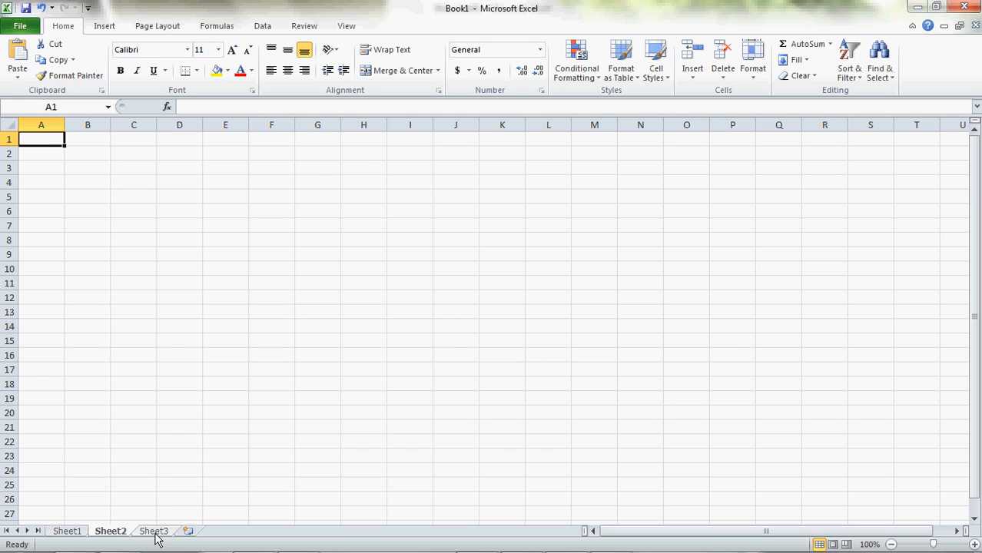
pyautogui.click(154, 532)
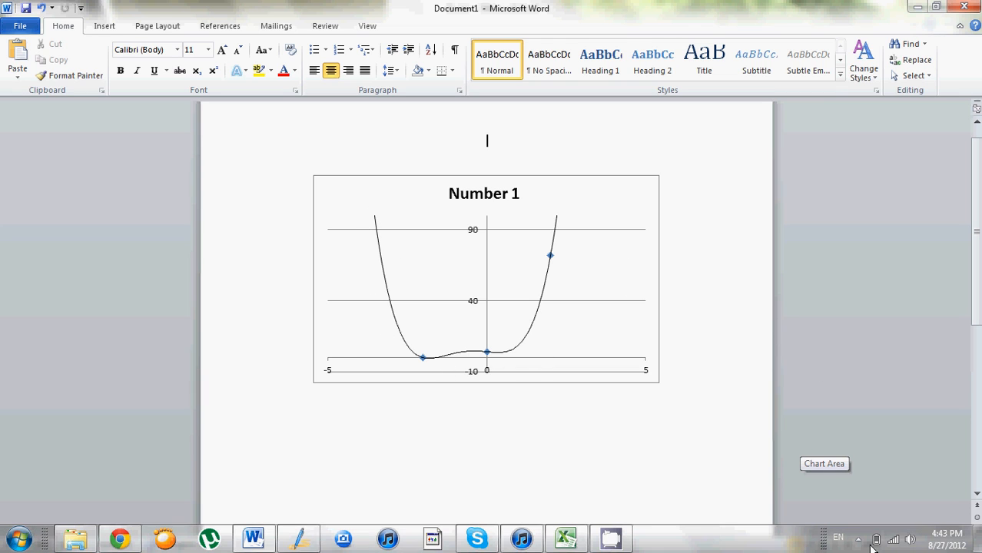
# Step: Show the hidden notification area icons in the taskbar over the Word document
pyautogui.click(857, 540)
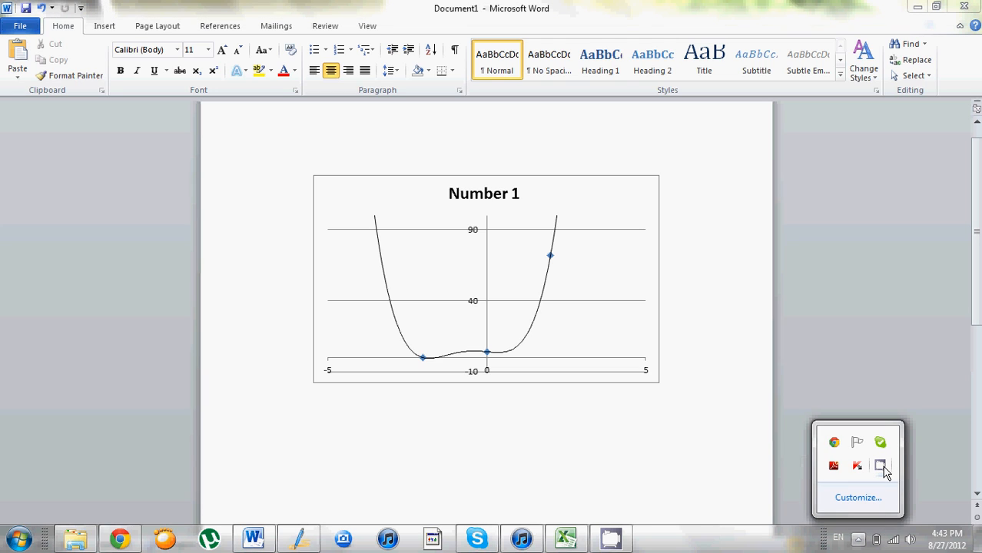